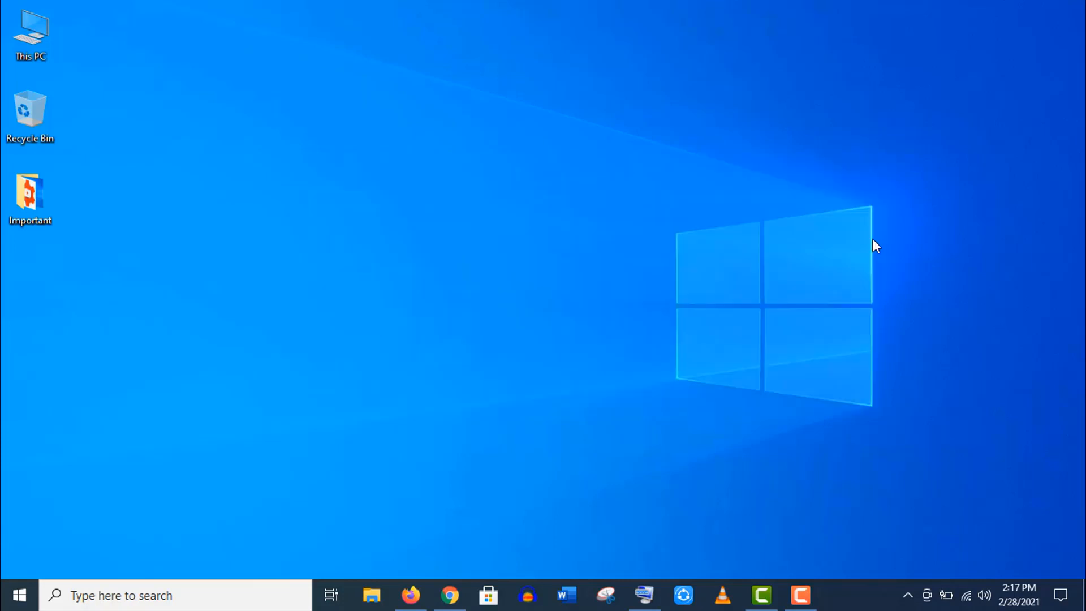
mouse_move(415, 550)
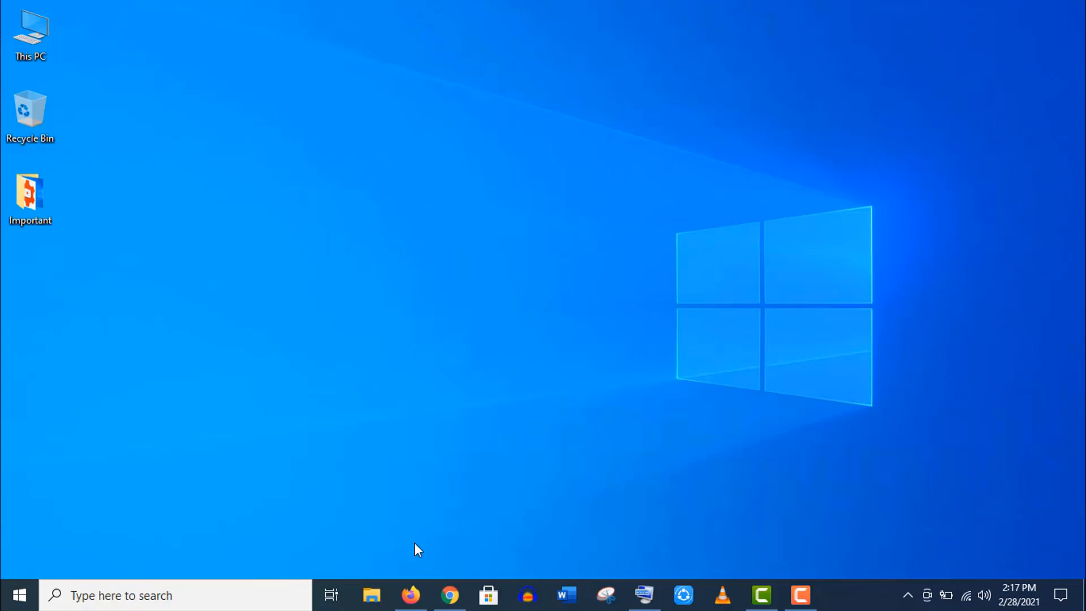
Step: Launch Google Chrome from the taskbar to start looking for XAMPP
click(451, 594)
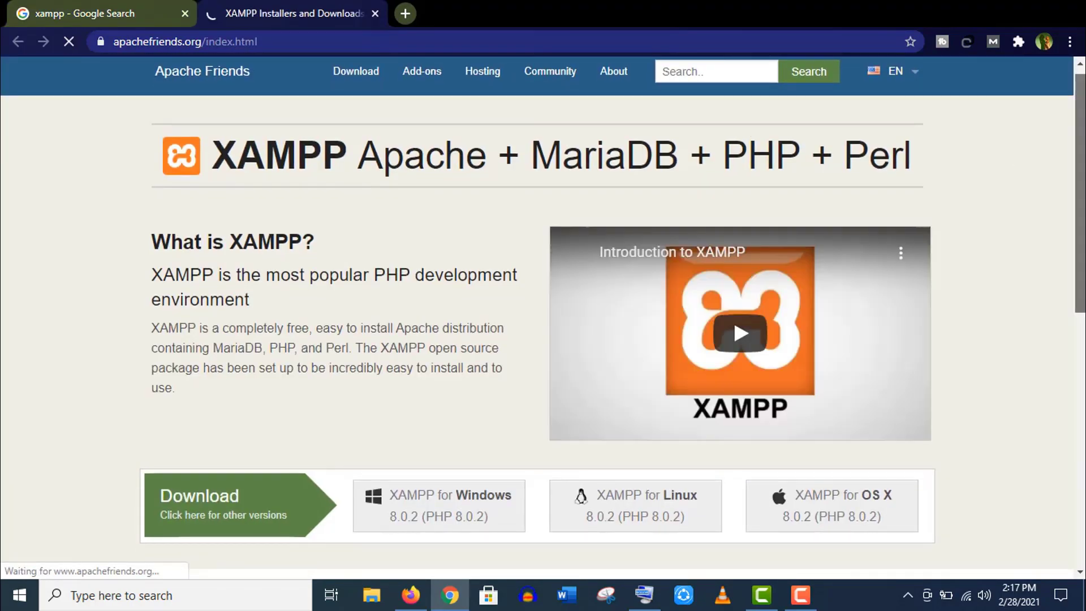
Step: Download the XAMPP 8.0.2 Windows installer from apachefriends.org and view the downloads page
scroll(down, 3)
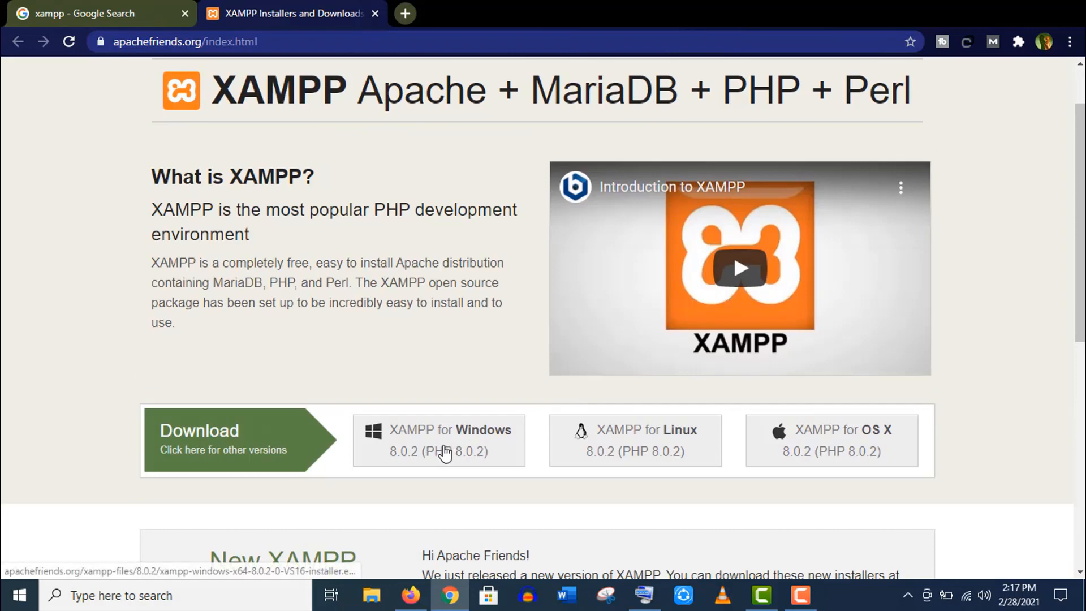
click(445, 450)
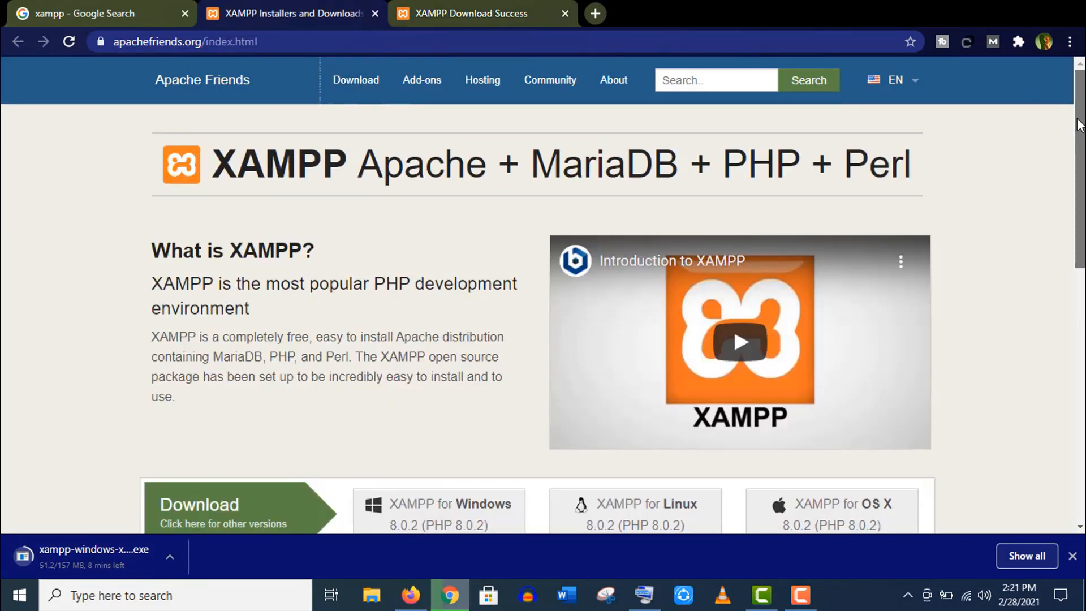
mouse_move(755, 172)
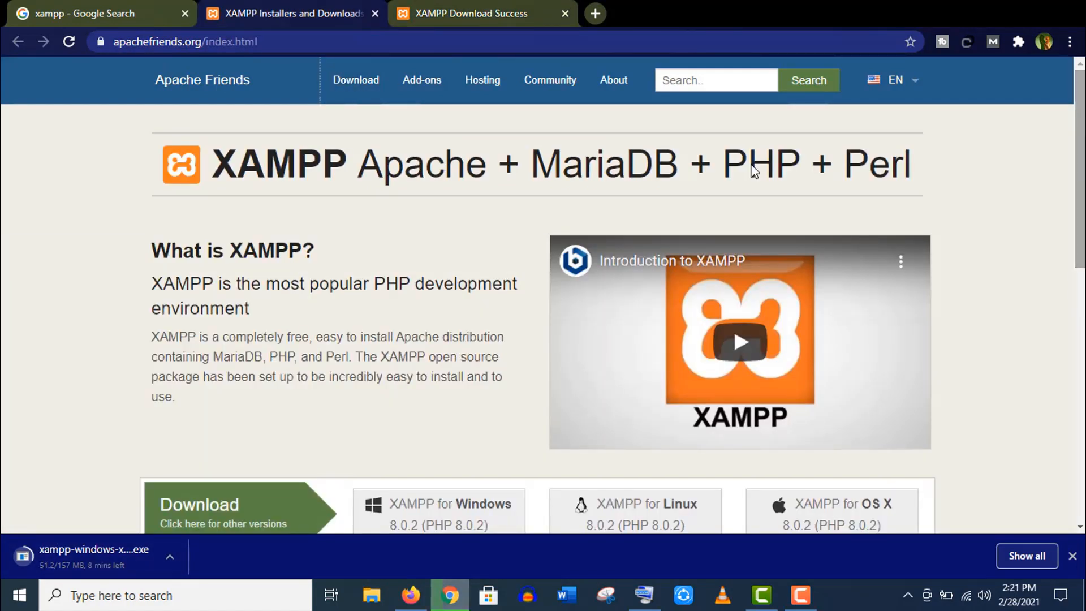
mouse_move(356, 84)
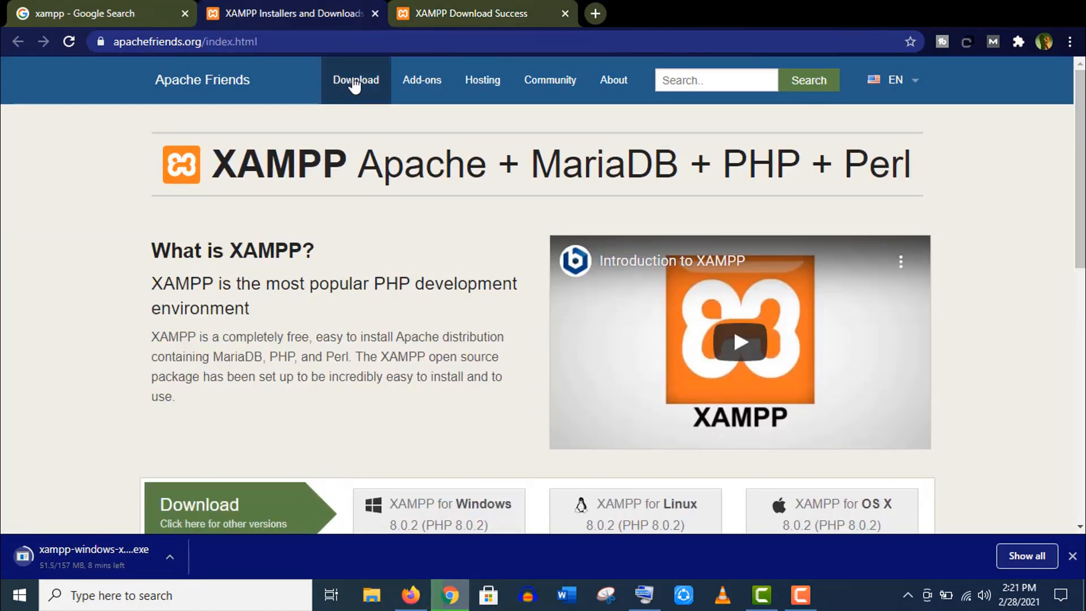
click(355, 79)
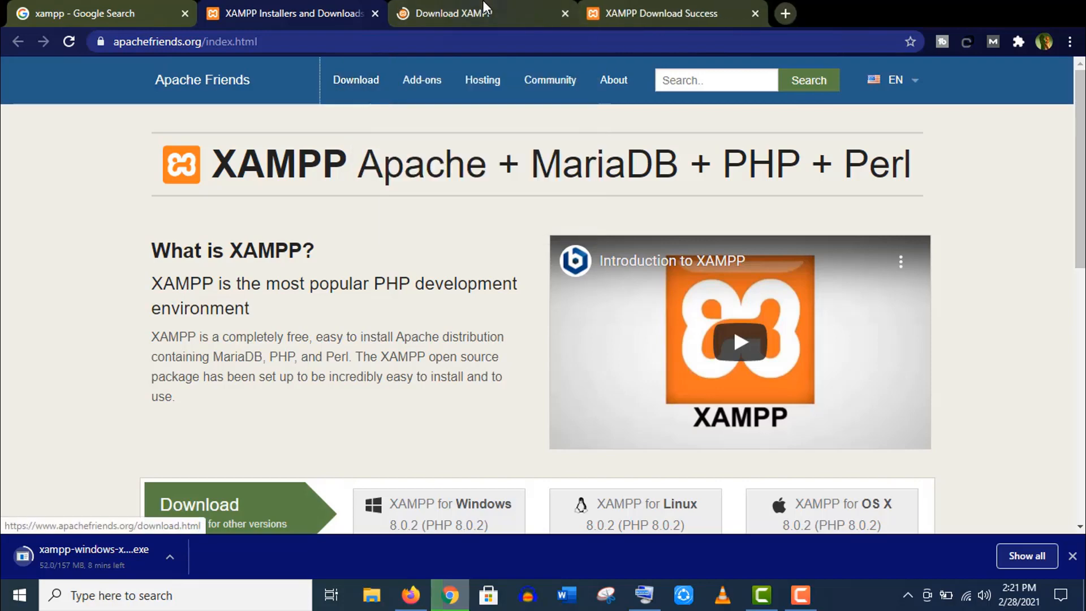
click(356, 80)
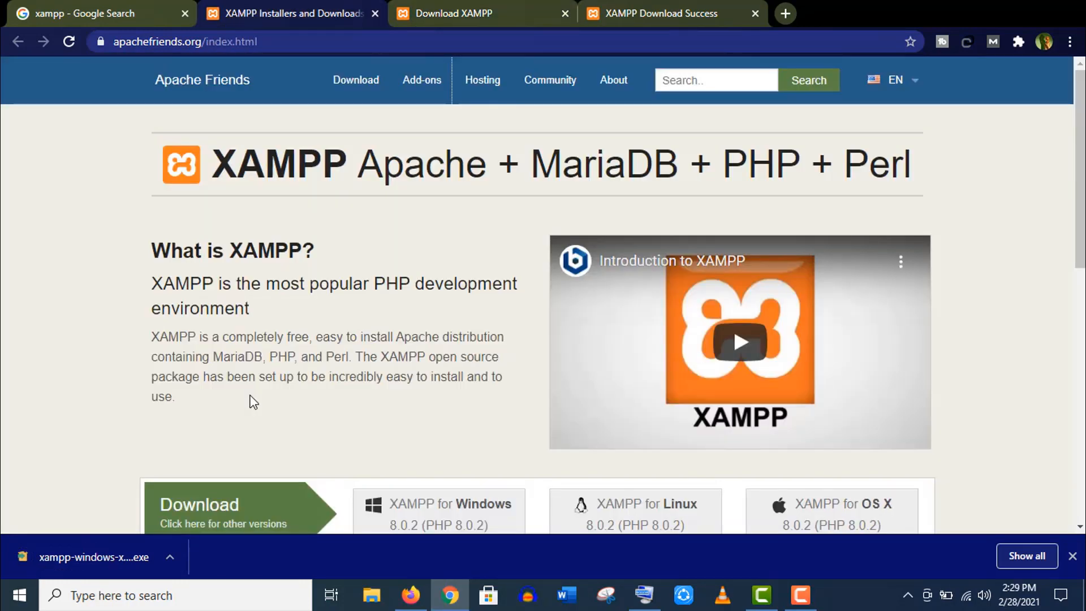
mouse_move(79, 511)
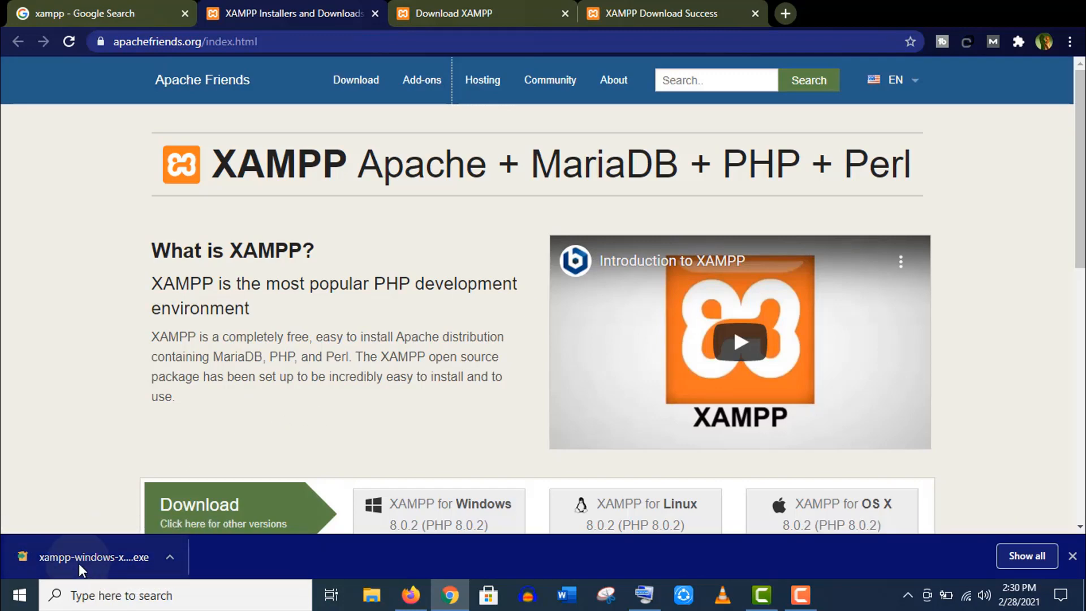
scroll(down, 3)
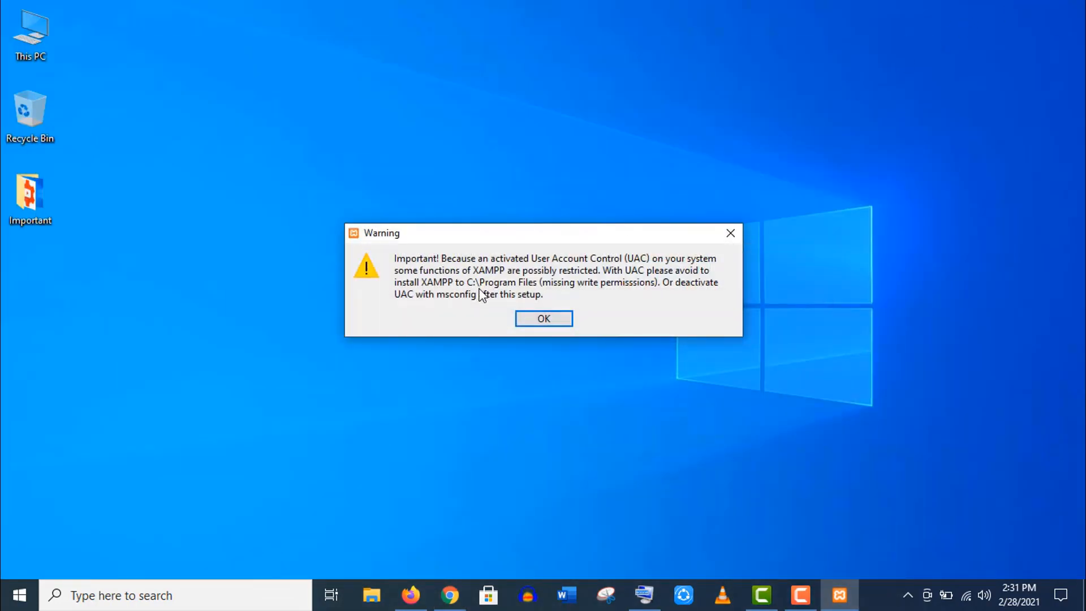
mouse_move(644, 273)
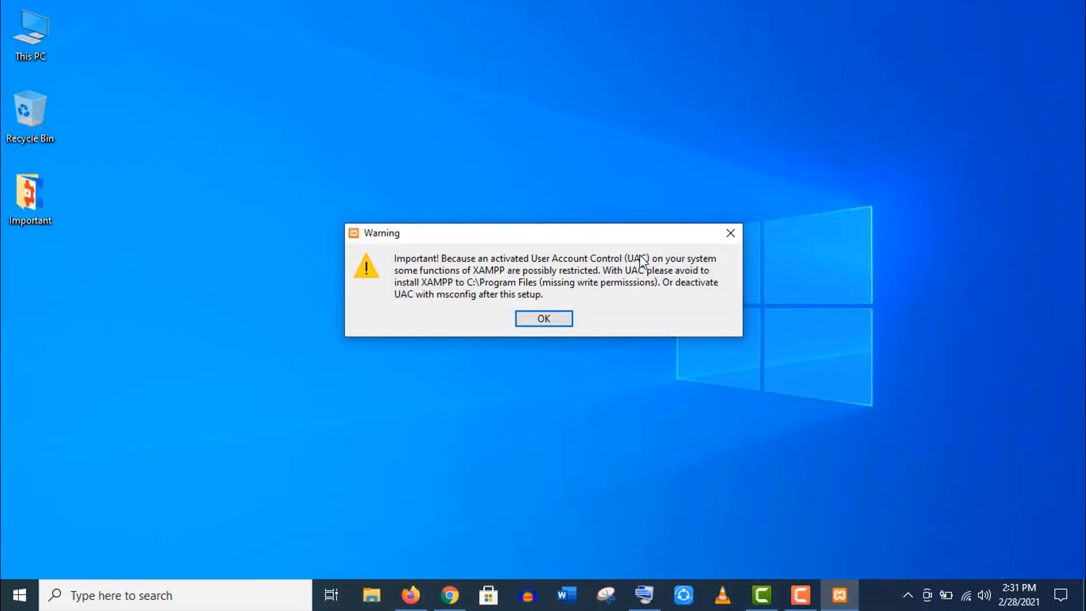
mouse_move(574, 285)
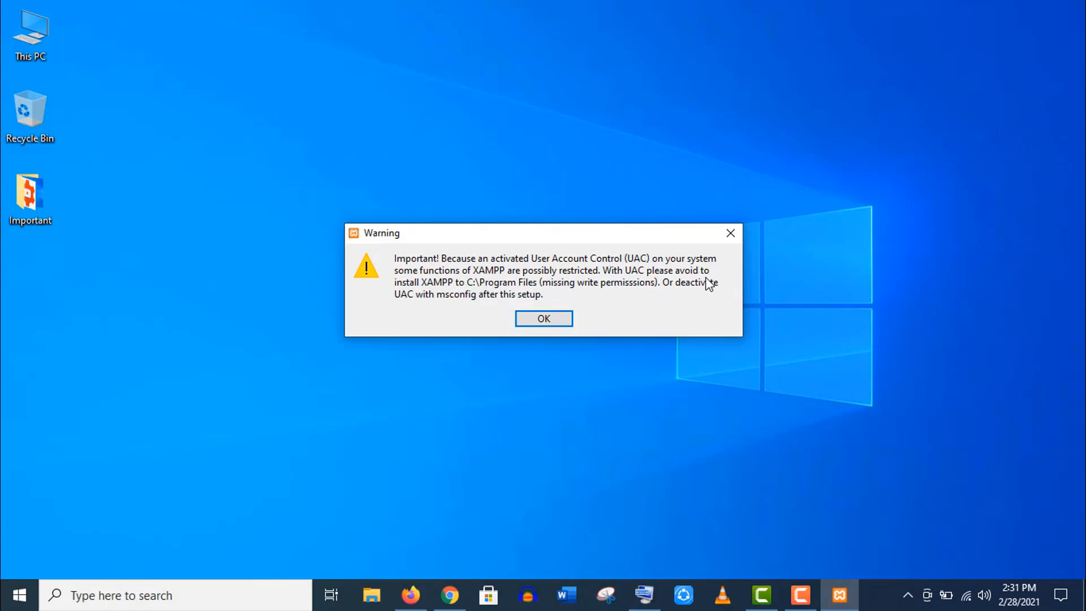
mouse_move(574, 298)
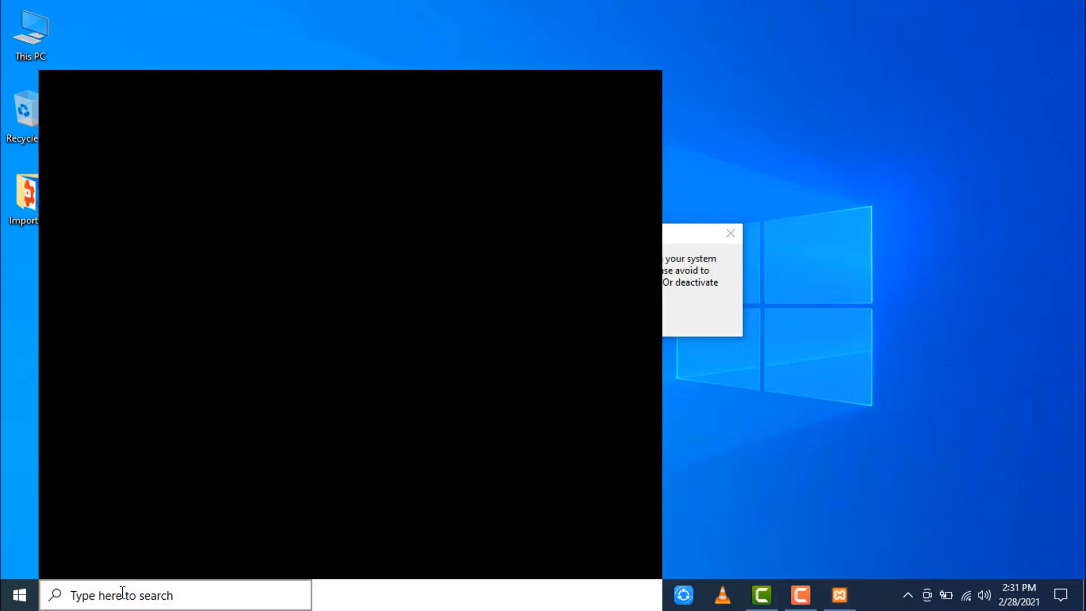
Step: Set Windows User Account Control to Never notify via the 'uac' search and confirm with OK
text(uac)
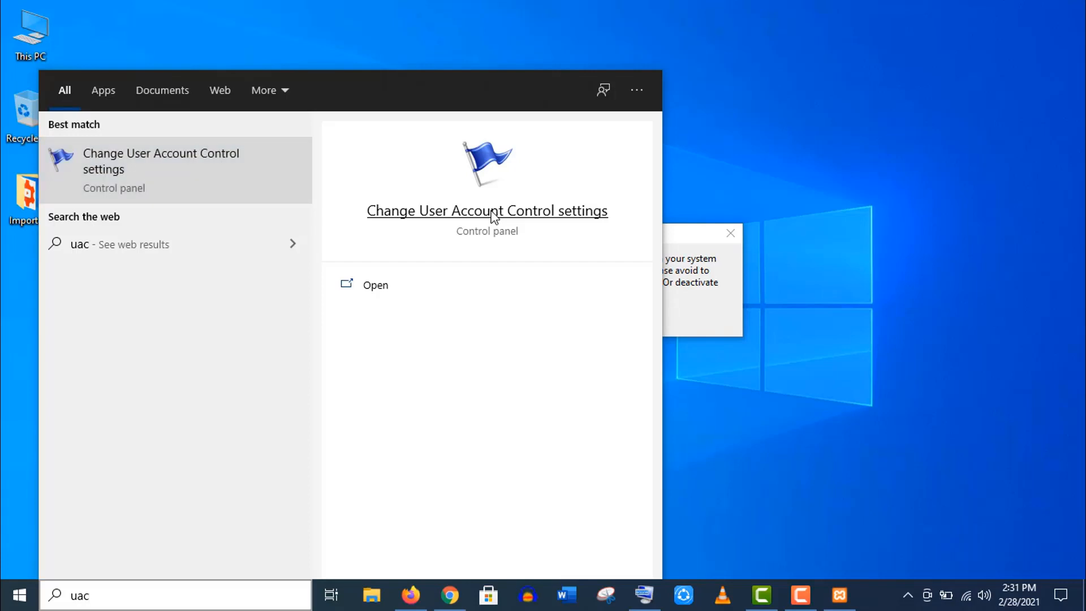
click(486, 211)
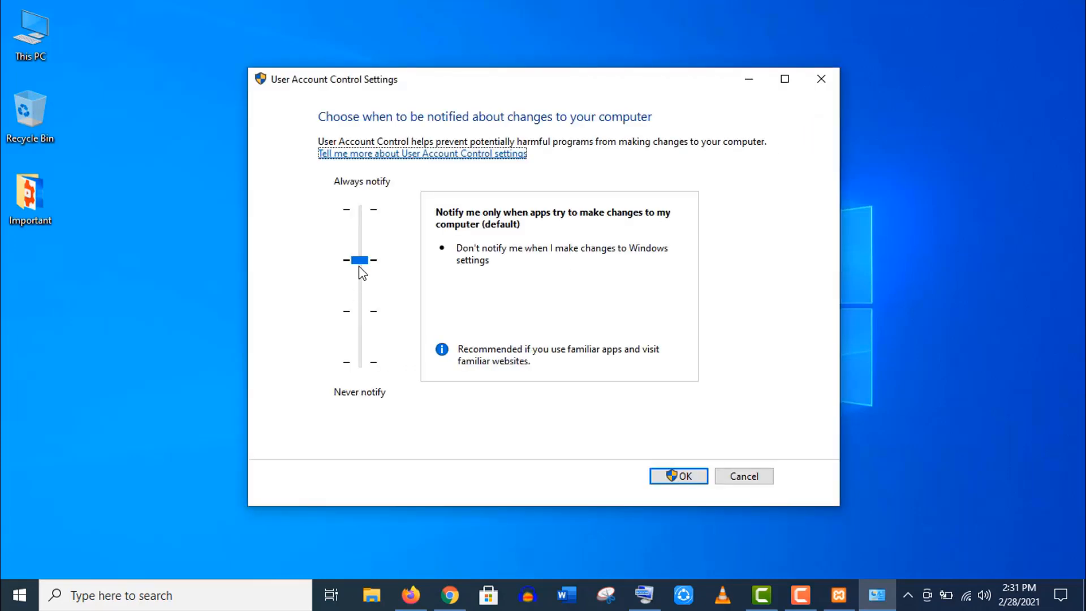
drag(360, 261, 360, 362)
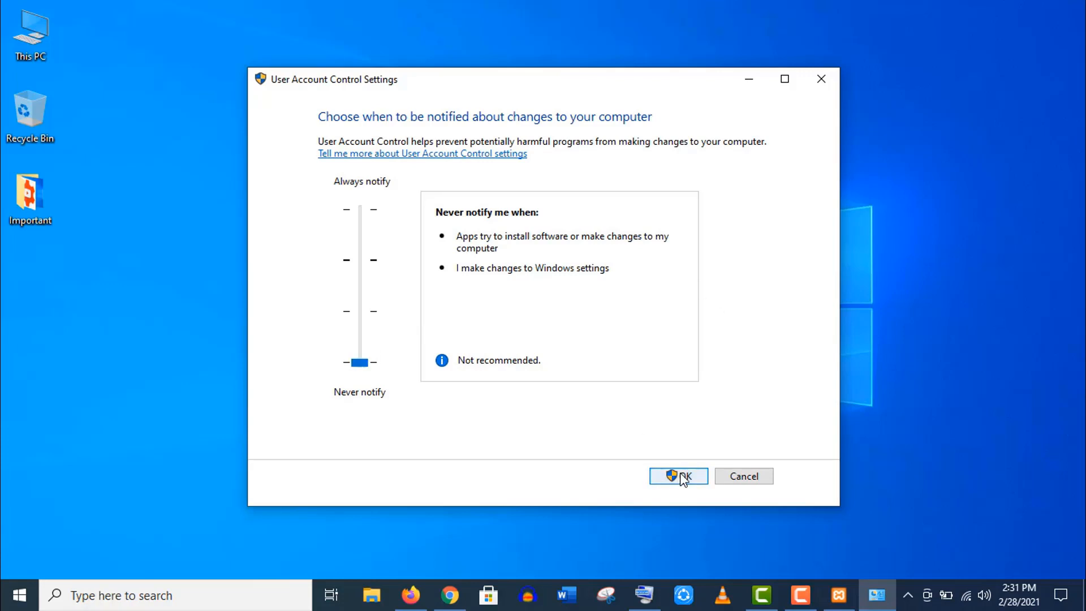
click(677, 477)
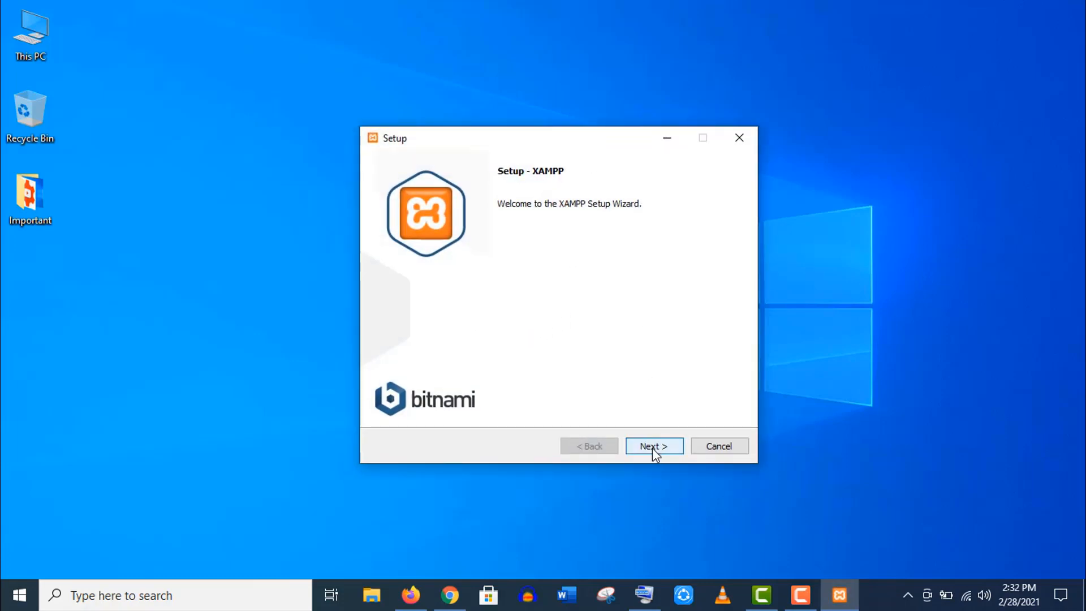
Step: Install XAMPP with all components into C:\xampp in English, allowing Apache HTTP Server on private networks
click(654, 446)
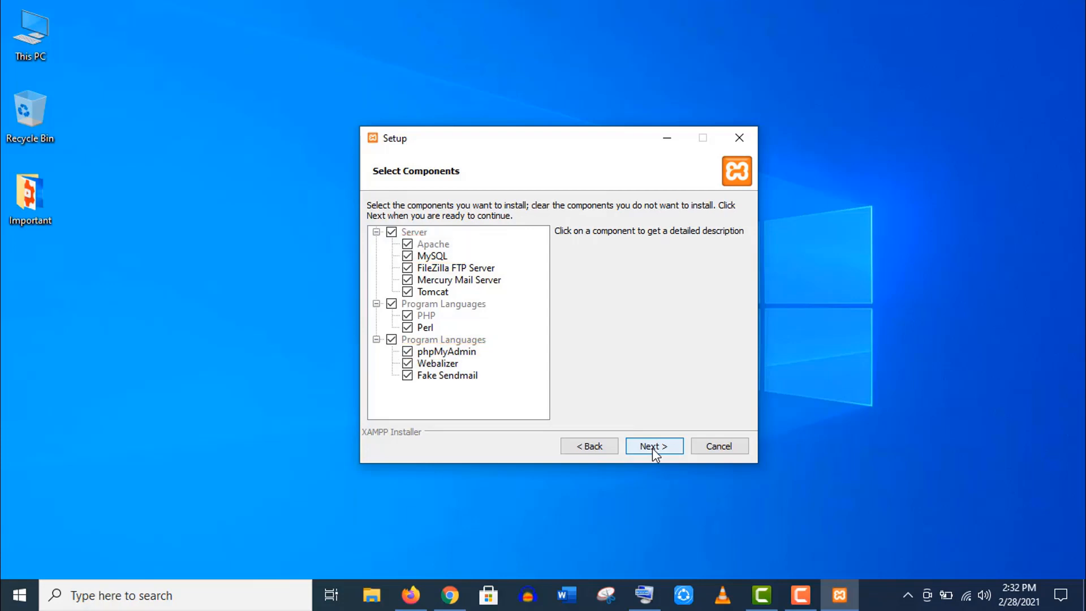
click(654, 446)
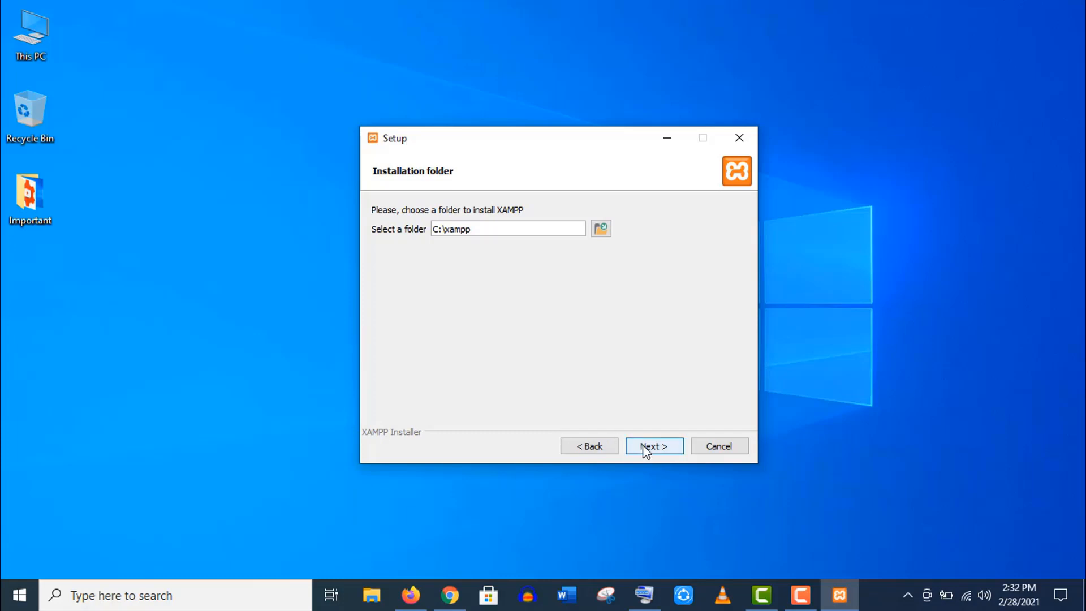
click(654, 446)
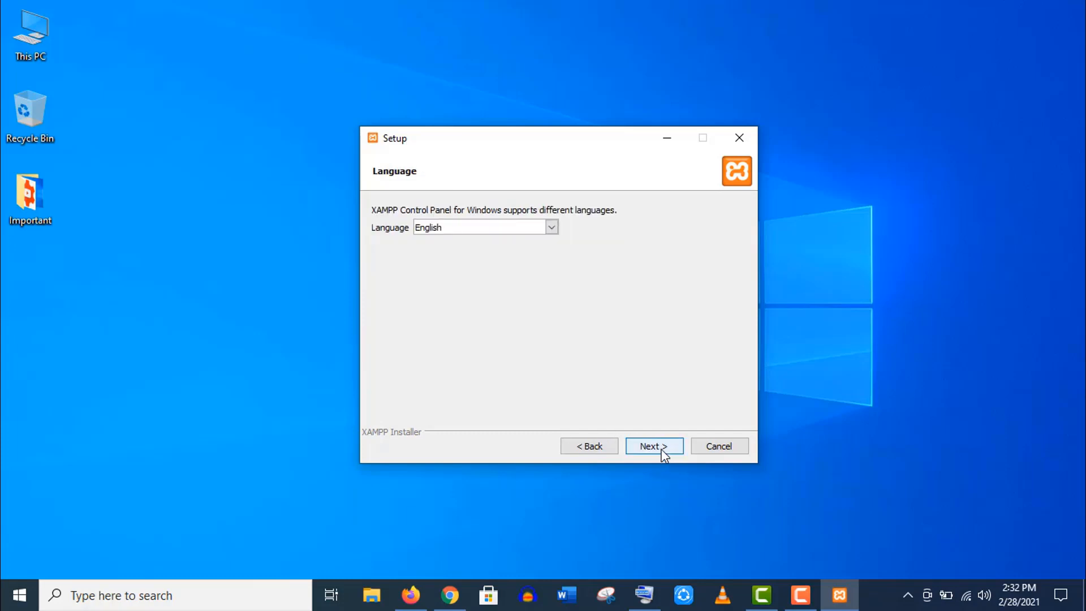
click(654, 445)
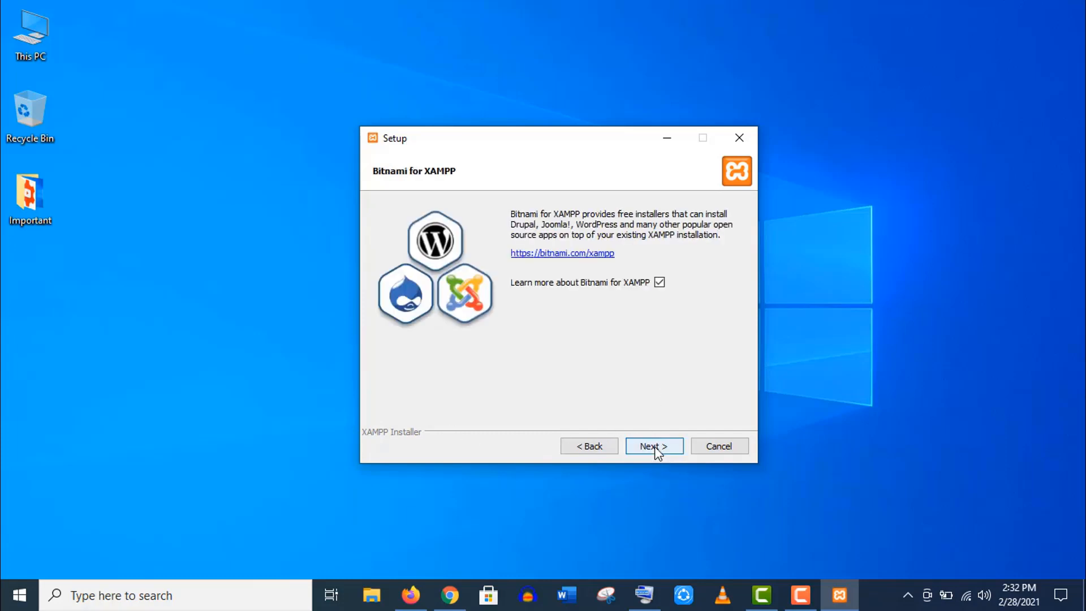
click(654, 446)
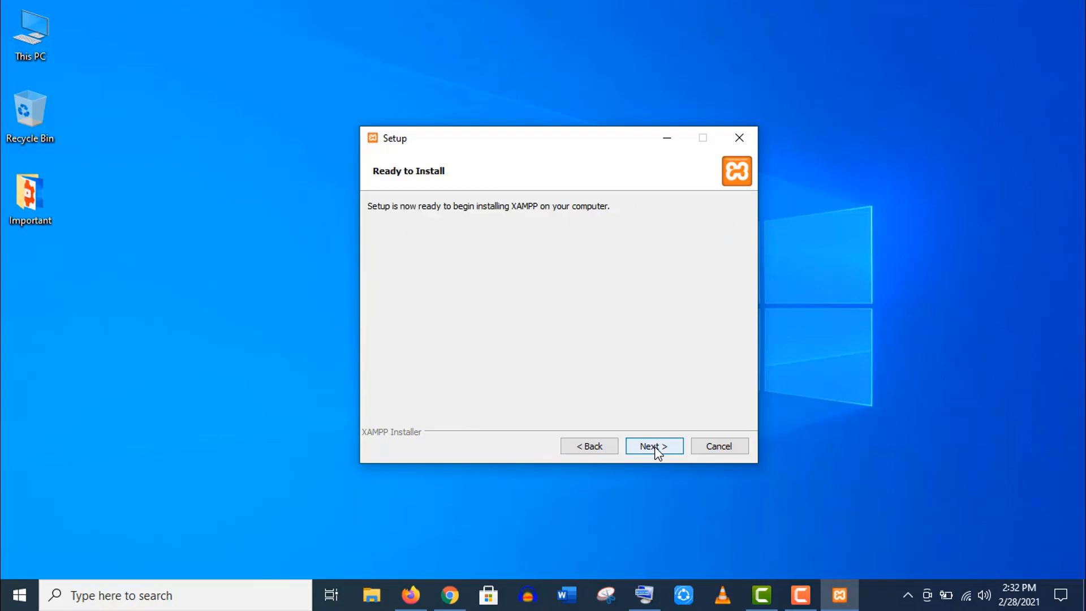
click(654, 446)
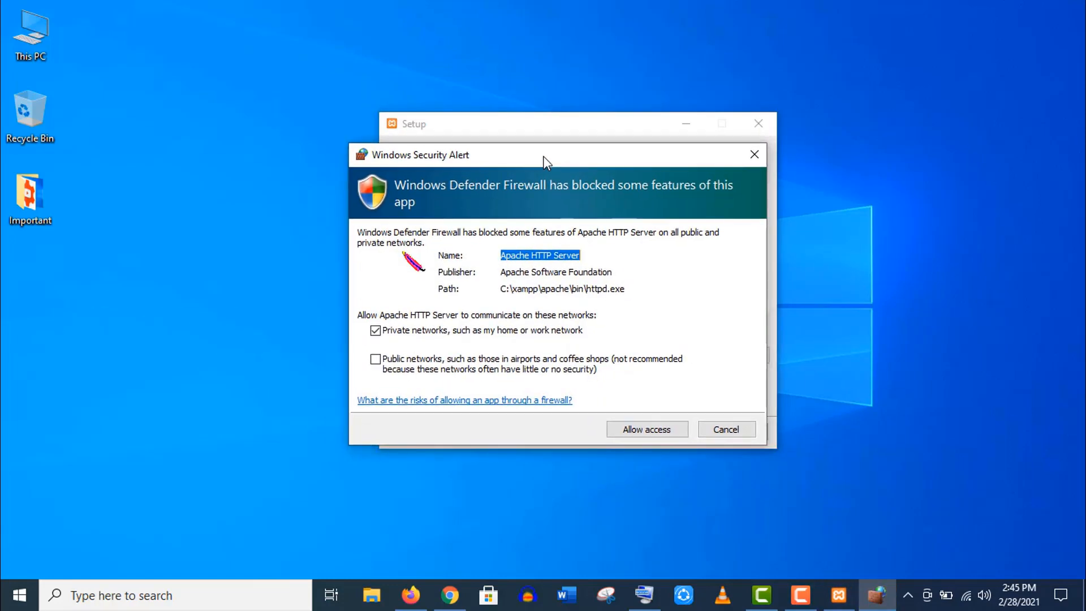
click(647, 428)
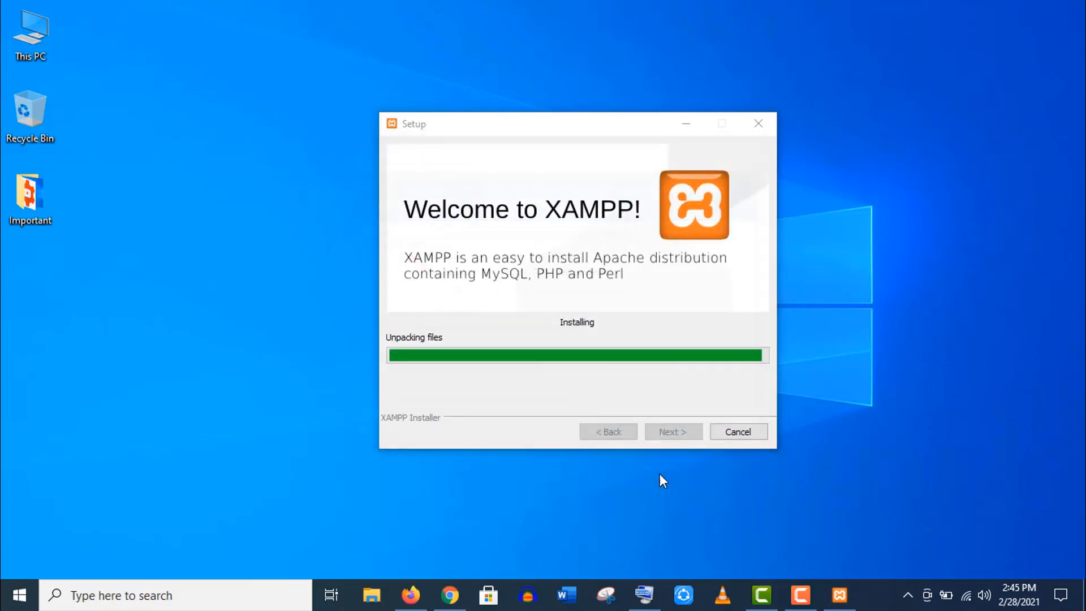
mouse_move(597, 132)
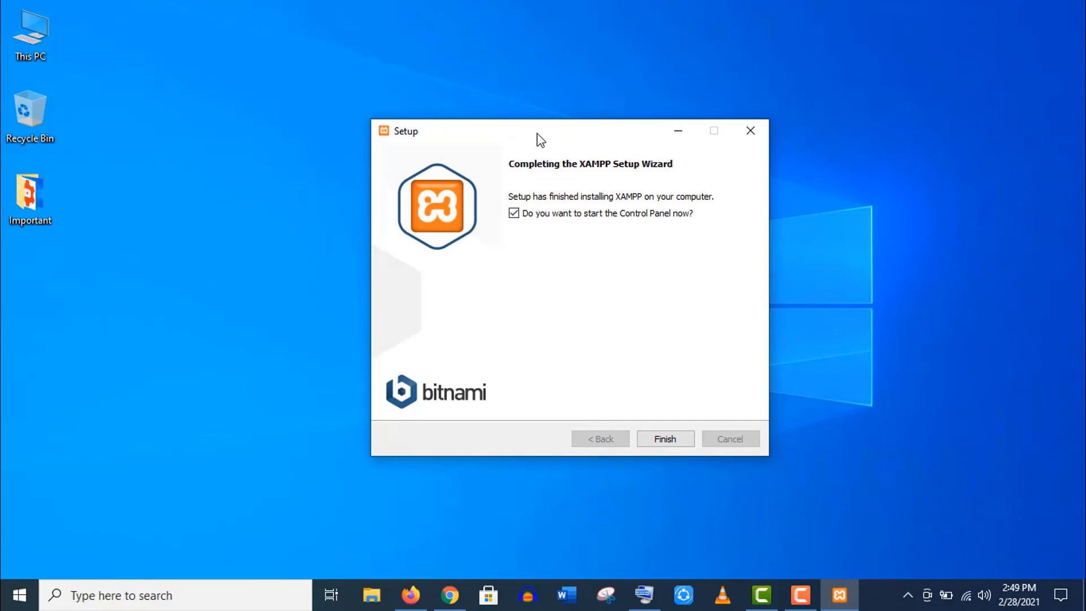
Step: Finish the setup wizard and launch the XAMPP Control Panel from Windows search
click(665, 438)
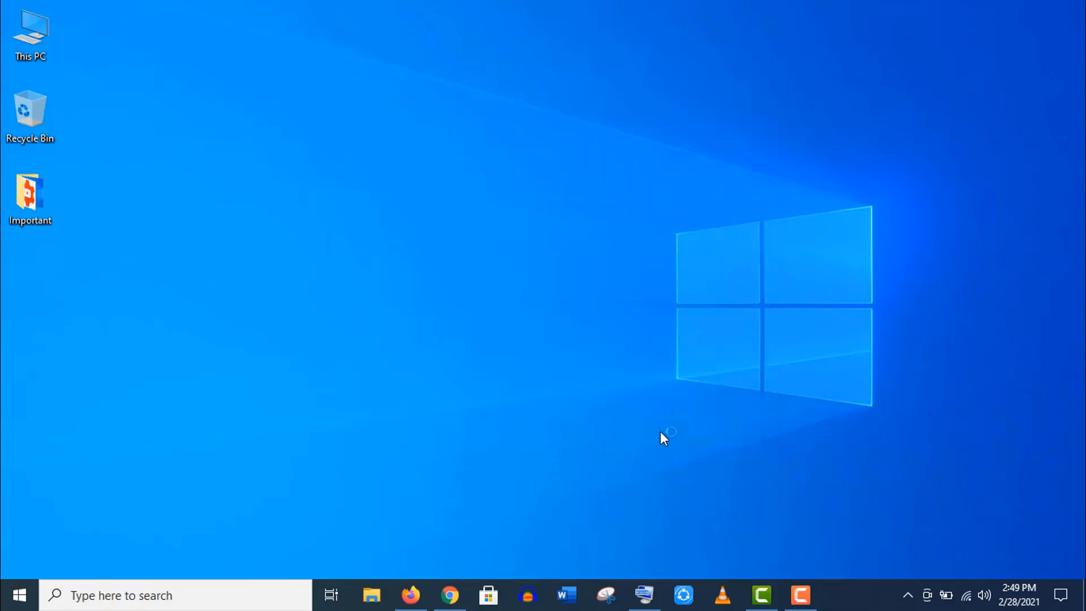
mouse_move(577, 332)
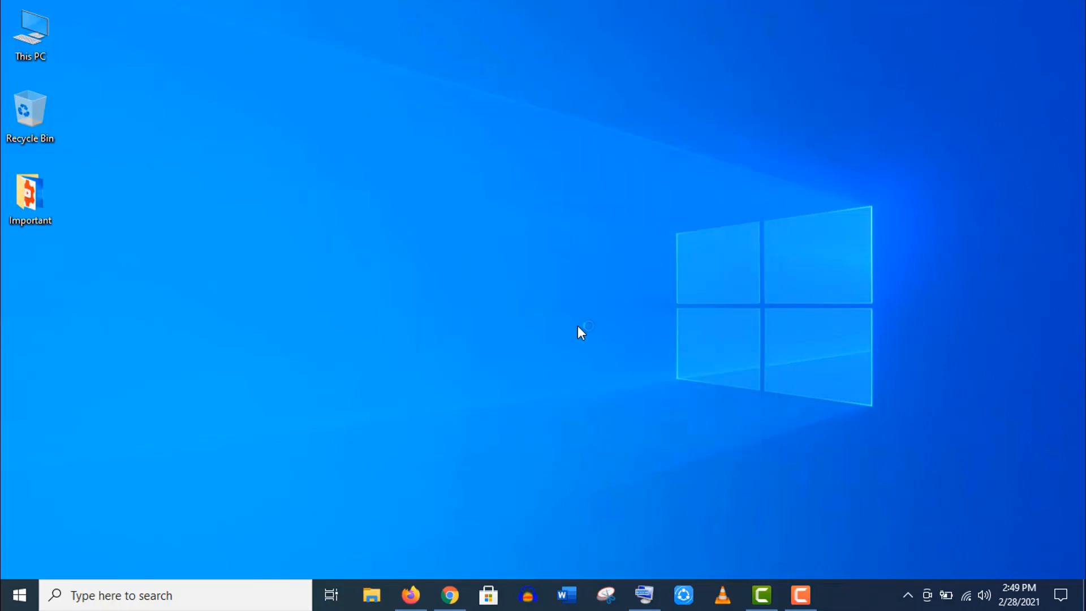
click(141, 595)
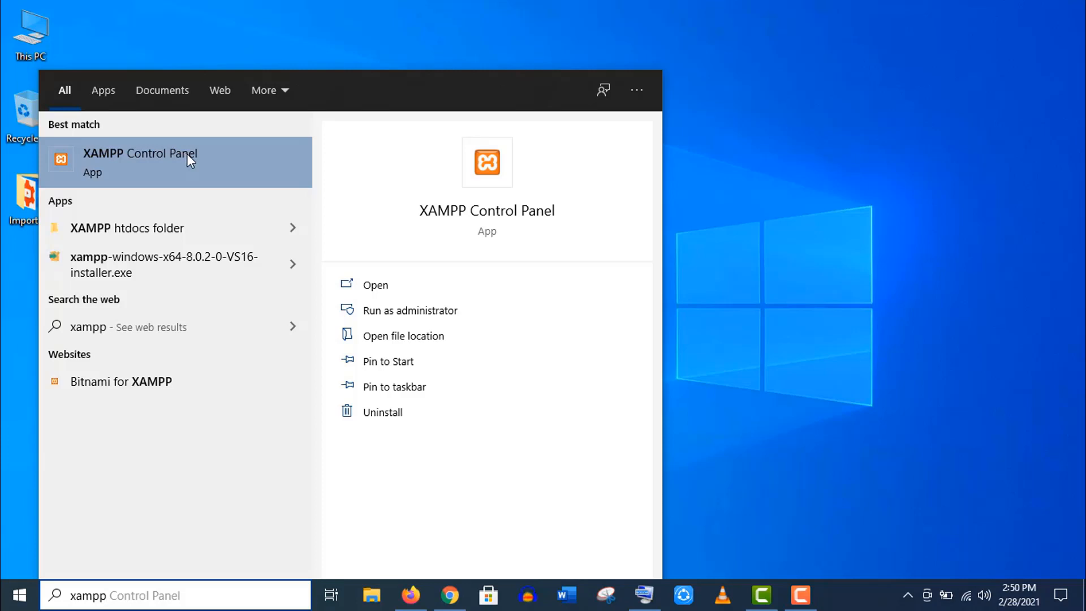
click(140, 163)
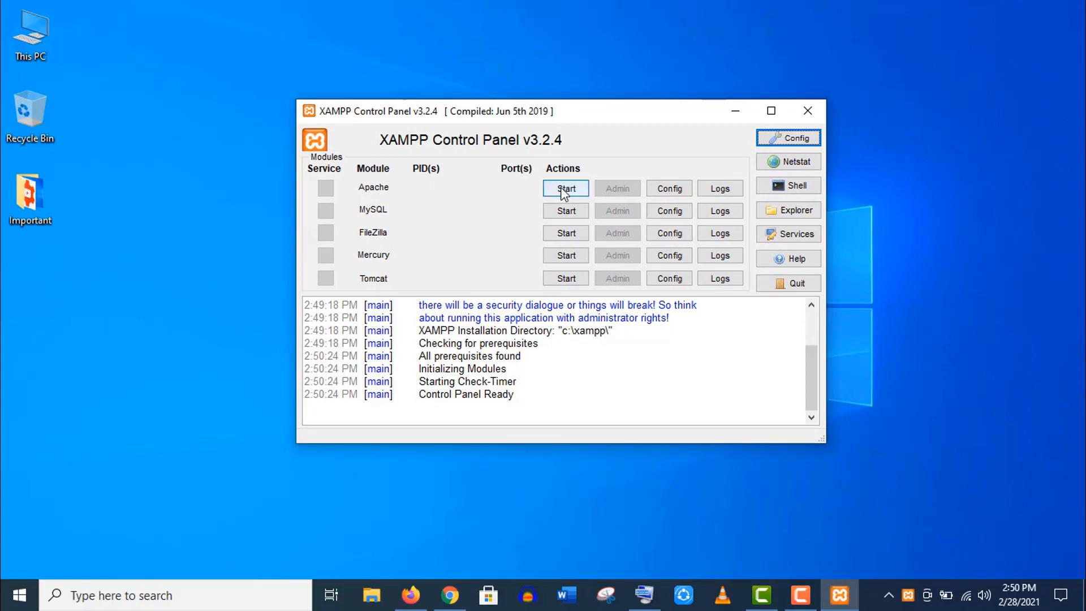
Step: Start the Apache and MySQL modules, allowing the database server through the firewall
click(566, 188)
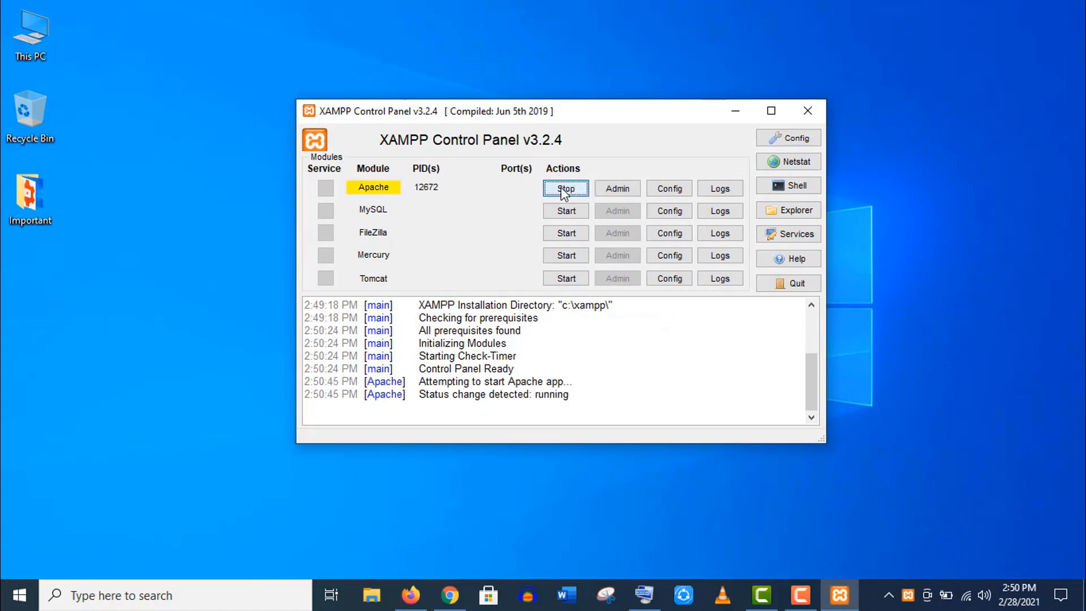
click(565, 210)
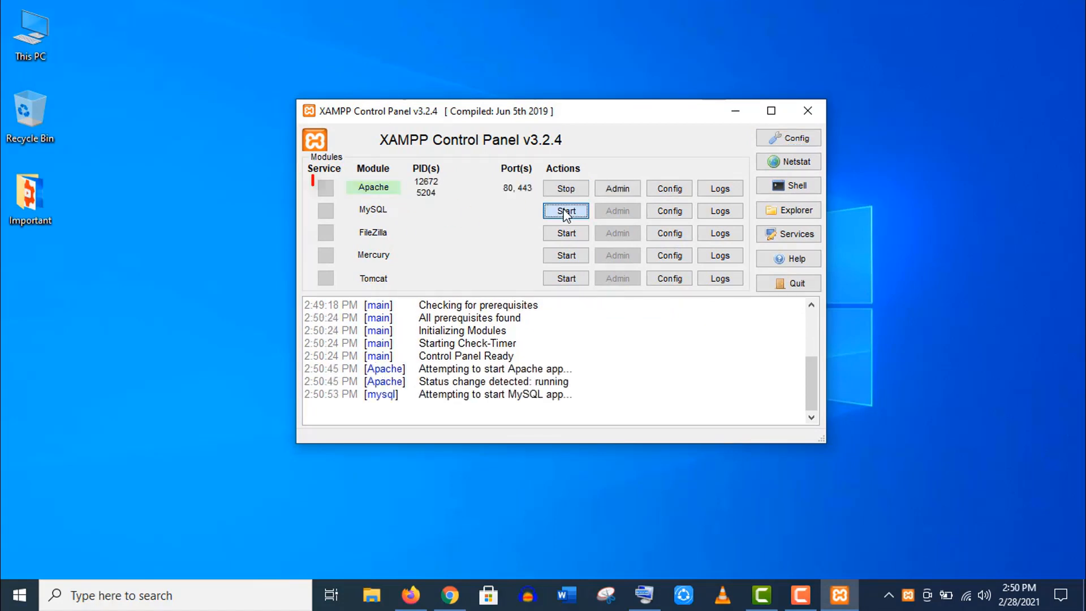
click(566, 210)
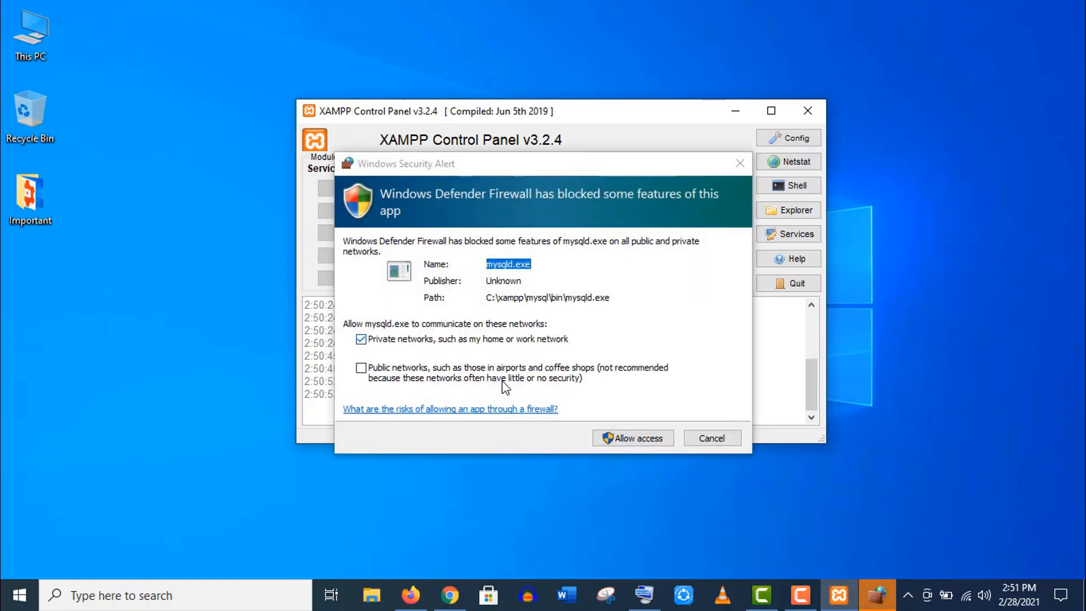
click(632, 438)
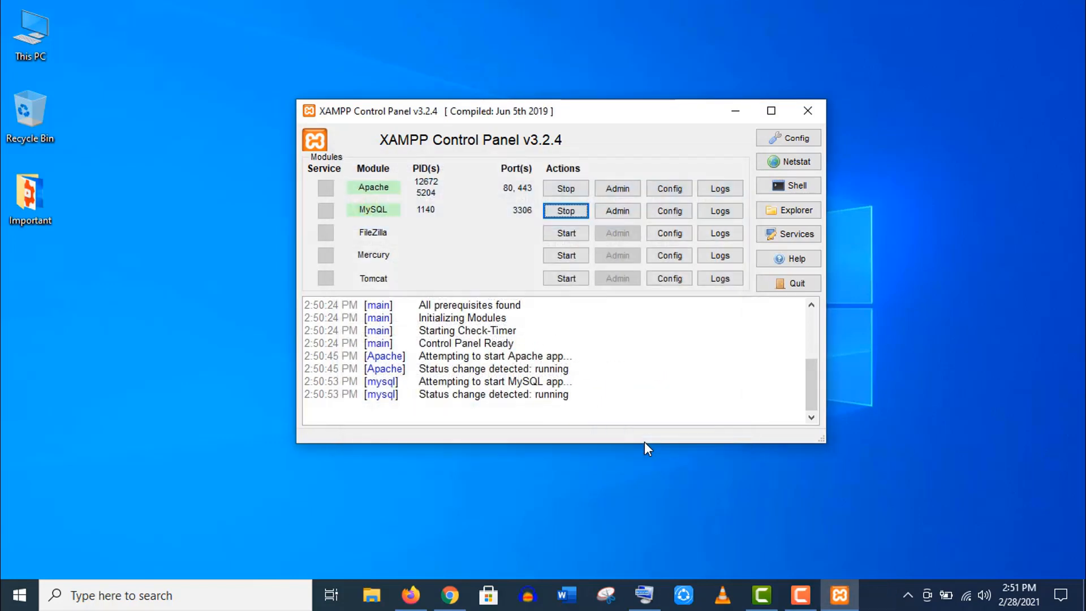
mouse_move(507, 247)
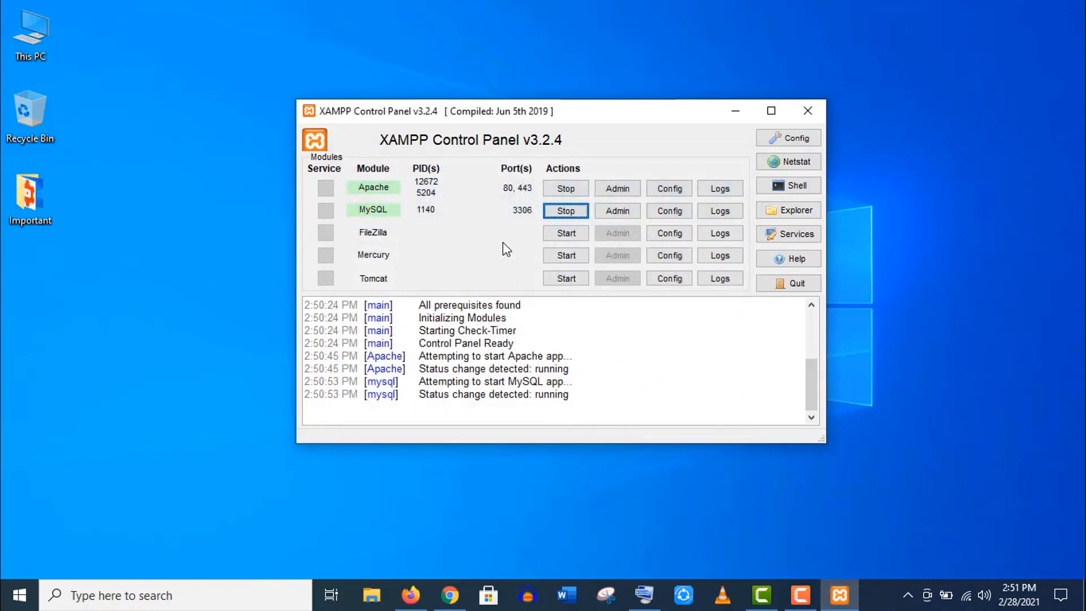
mouse_move(629, 136)
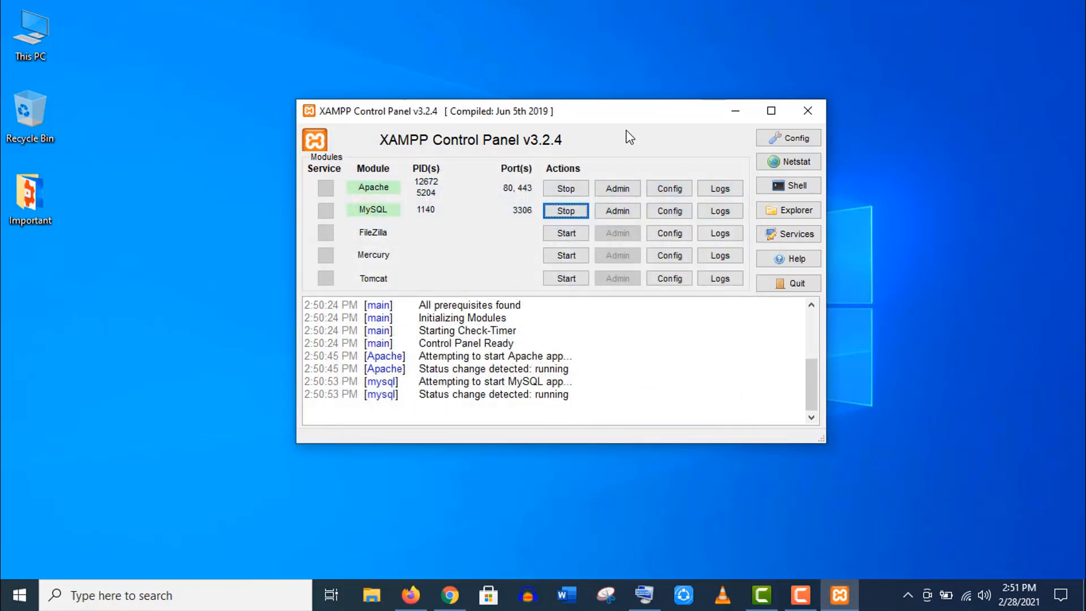
drag(627, 111, 636, 114)
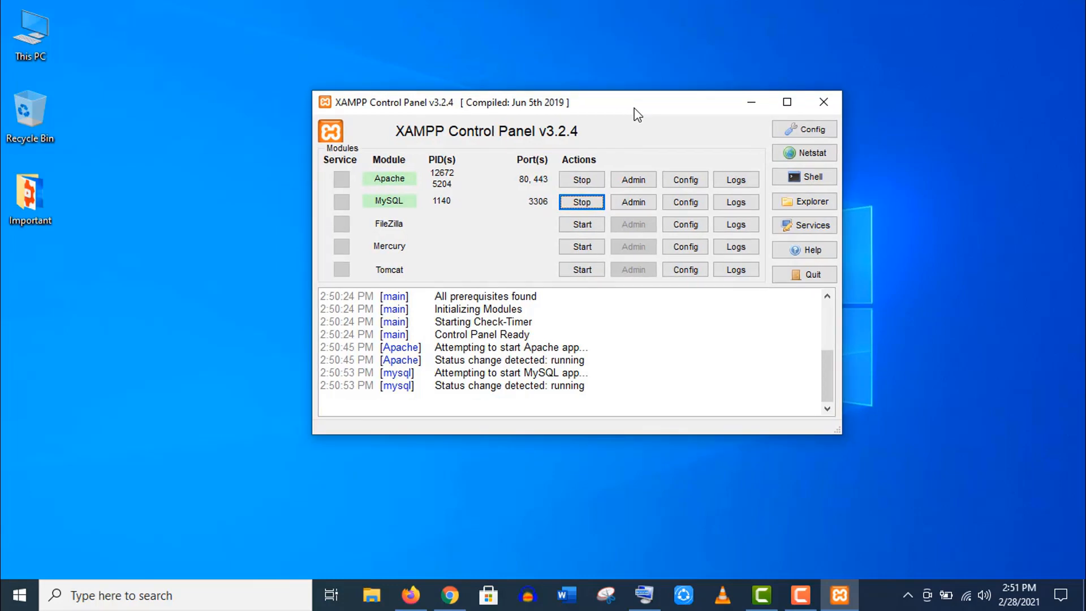
mouse_move(465, 597)
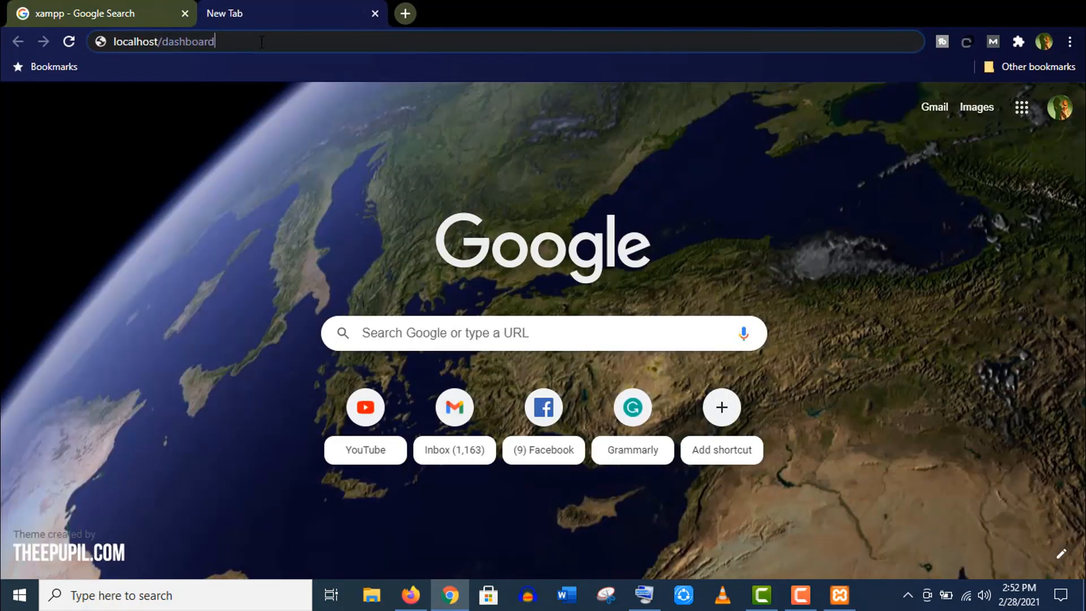
Step: Load localhost/dashboard and go to phpMyAdmin from its top navigation
key(Enter)
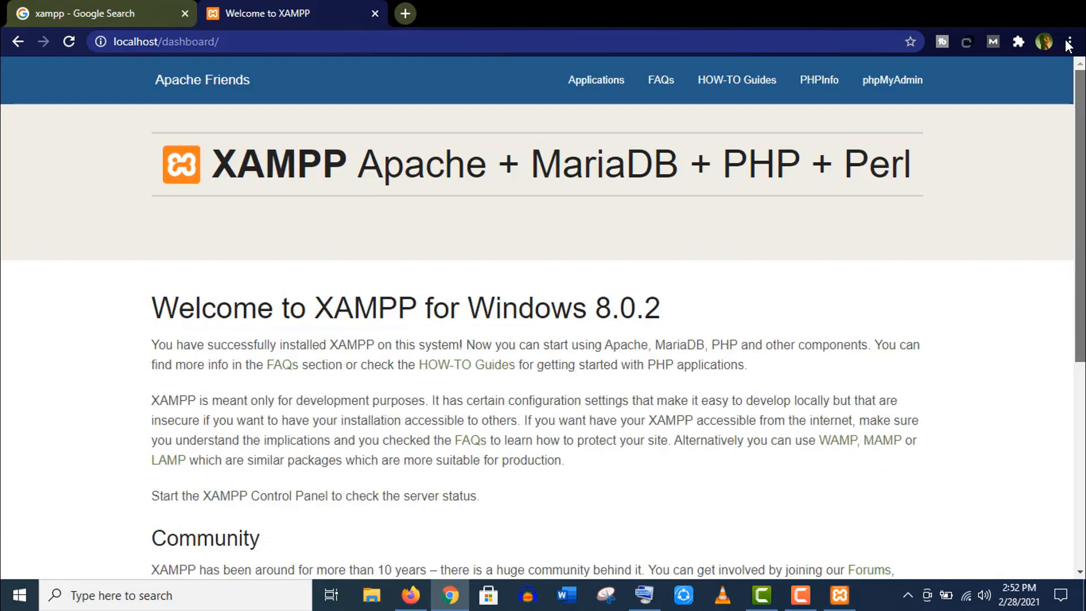
mouse_move(892, 90)
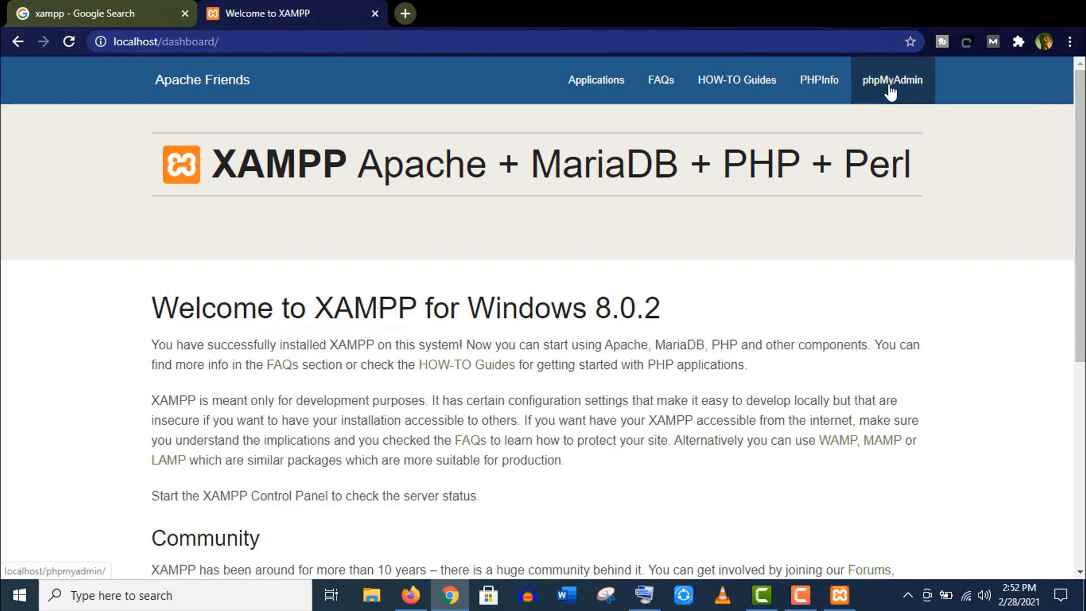
click(891, 79)
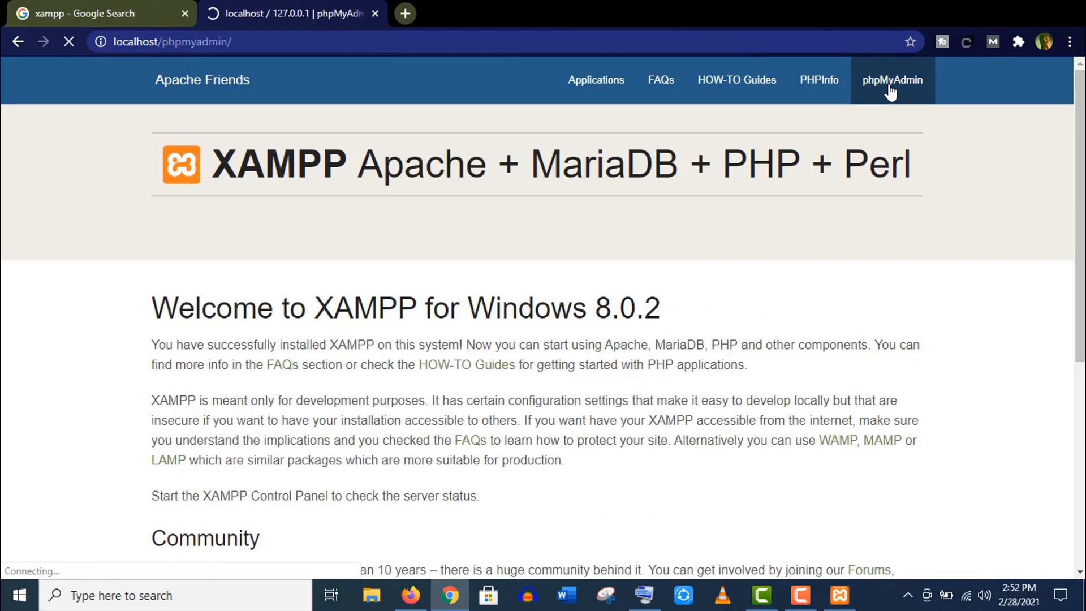
Step: Create a new empty database named virtualskills from the Databases tab
click(892, 79)
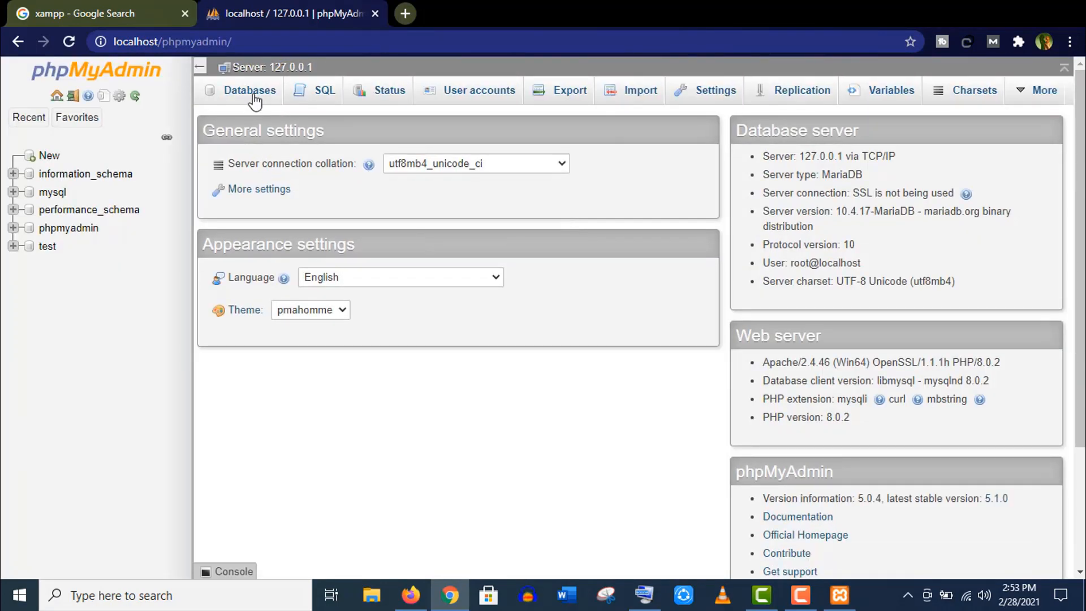
click(253, 91)
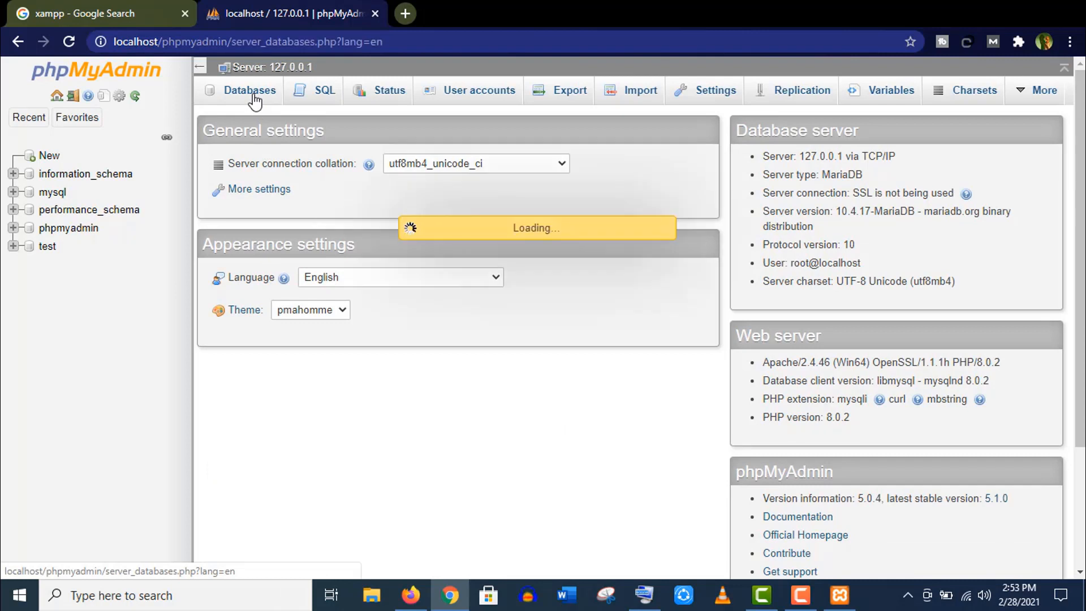
click(250, 90)
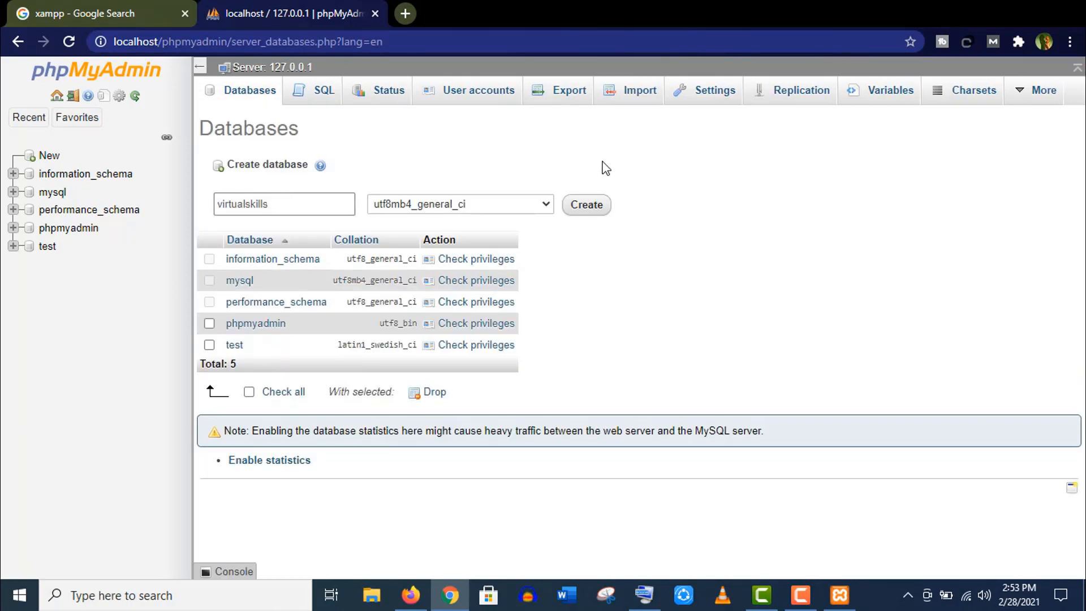
click(586, 205)
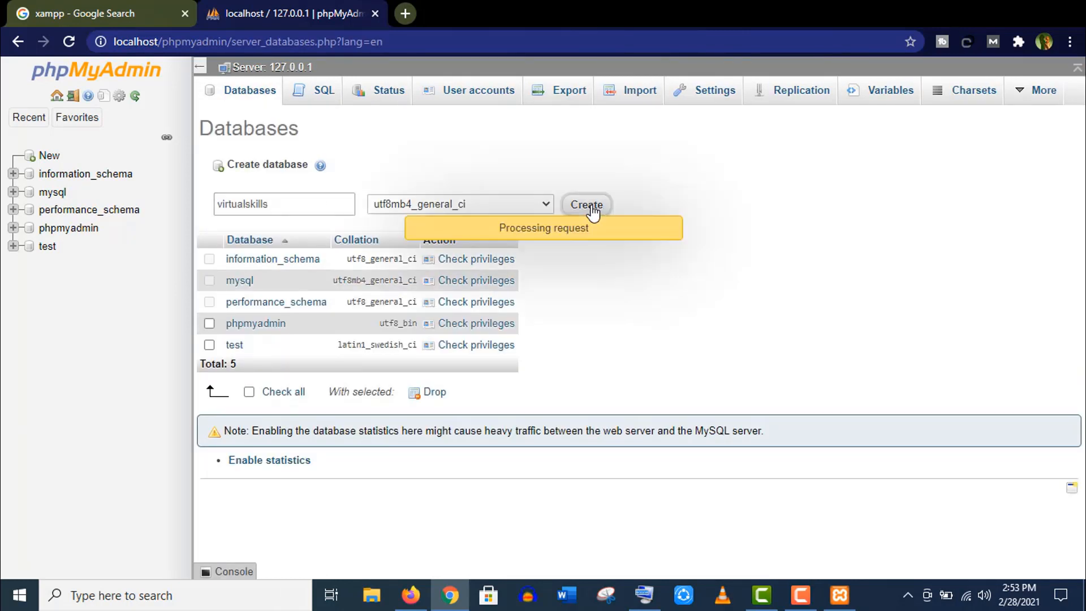
click(586, 204)
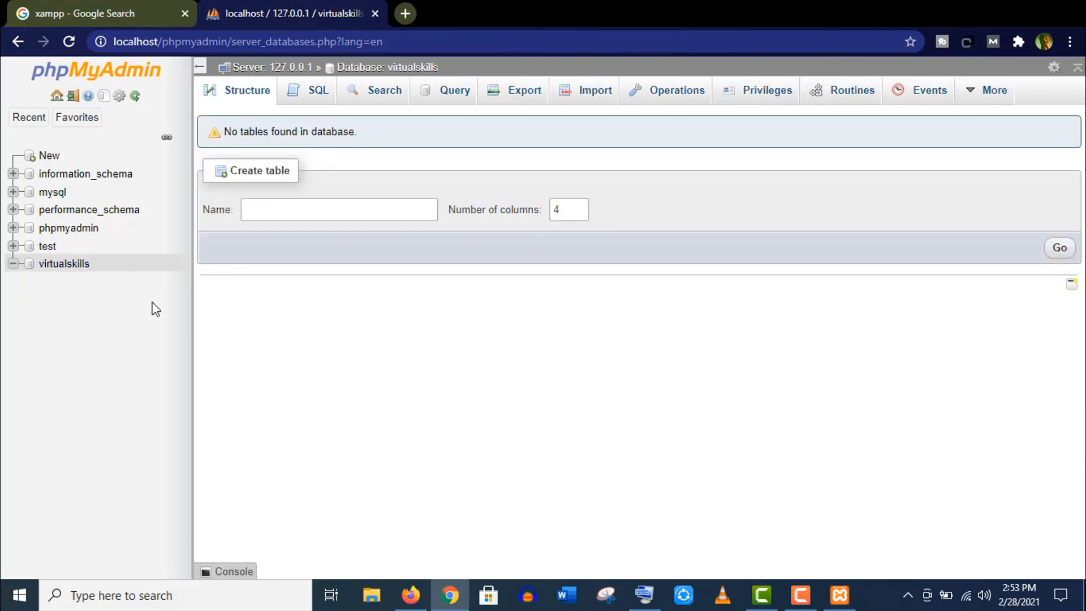
mouse_move(294, 244)
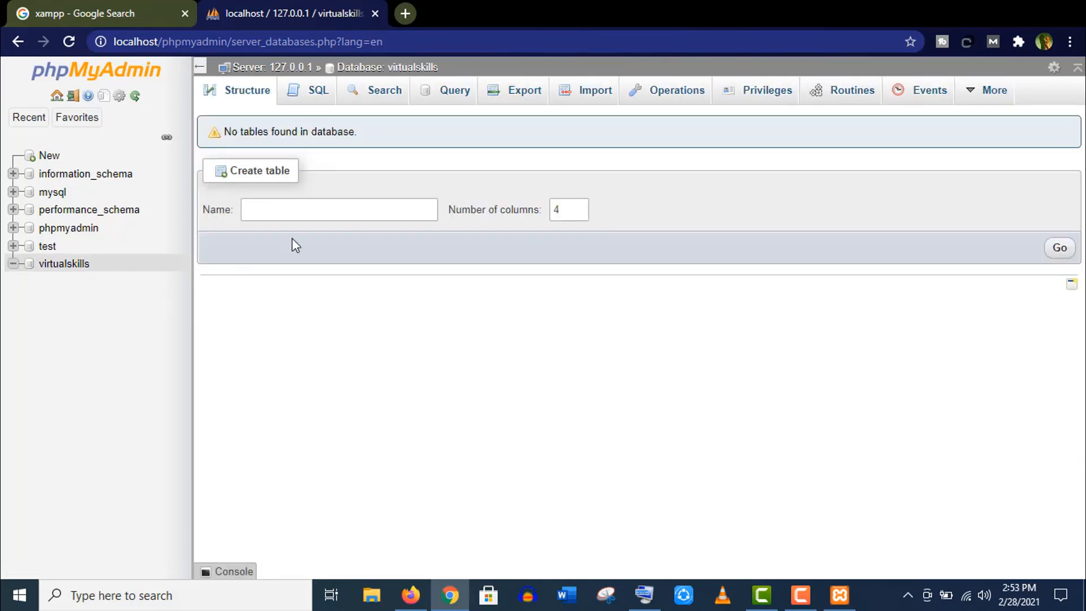
Step: Search 'download wordpress', reach WordPress.org and download the WordPress 5.6.2 package
click(405, 12)
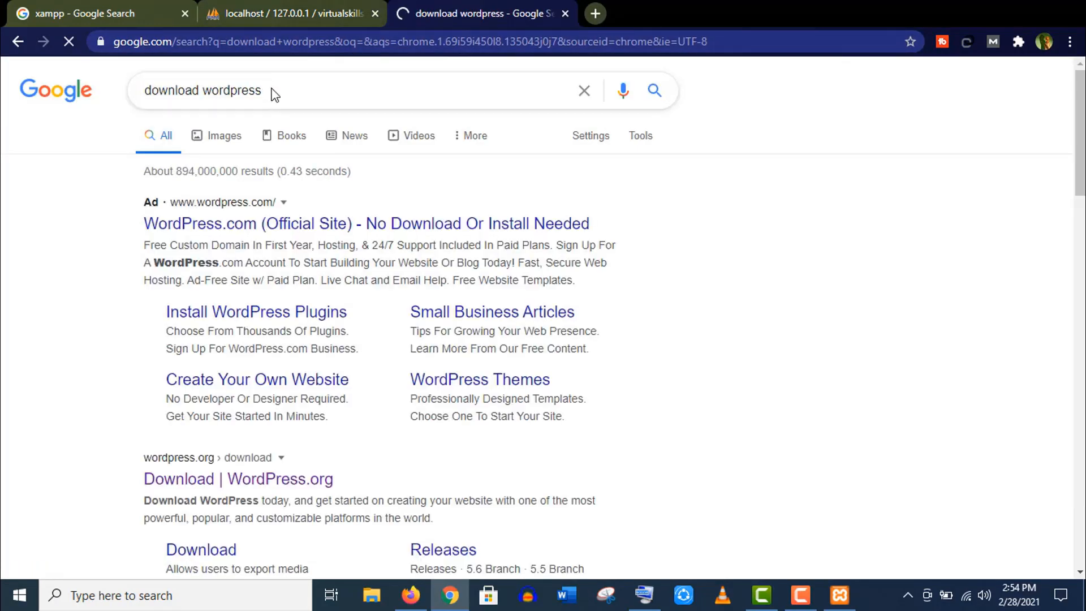
click(274, 91)
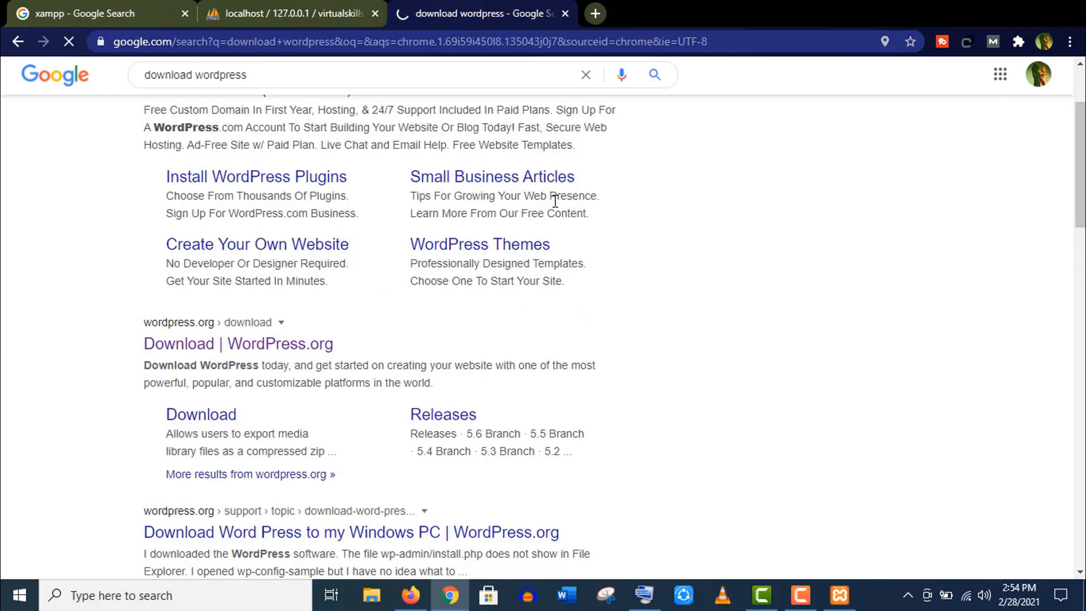
click(239, 344)
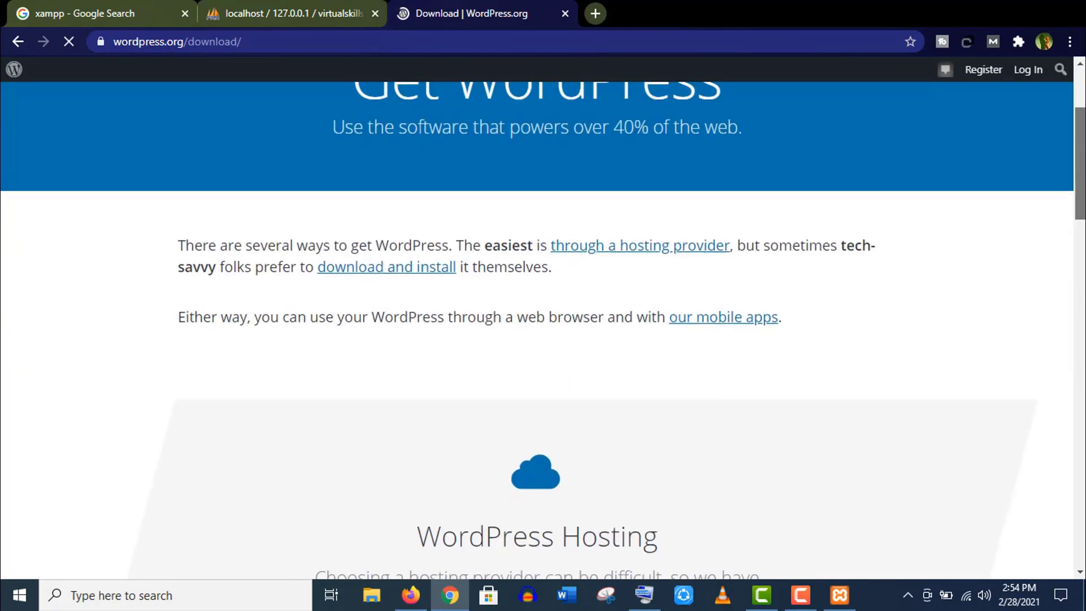
scroll(down, 3)
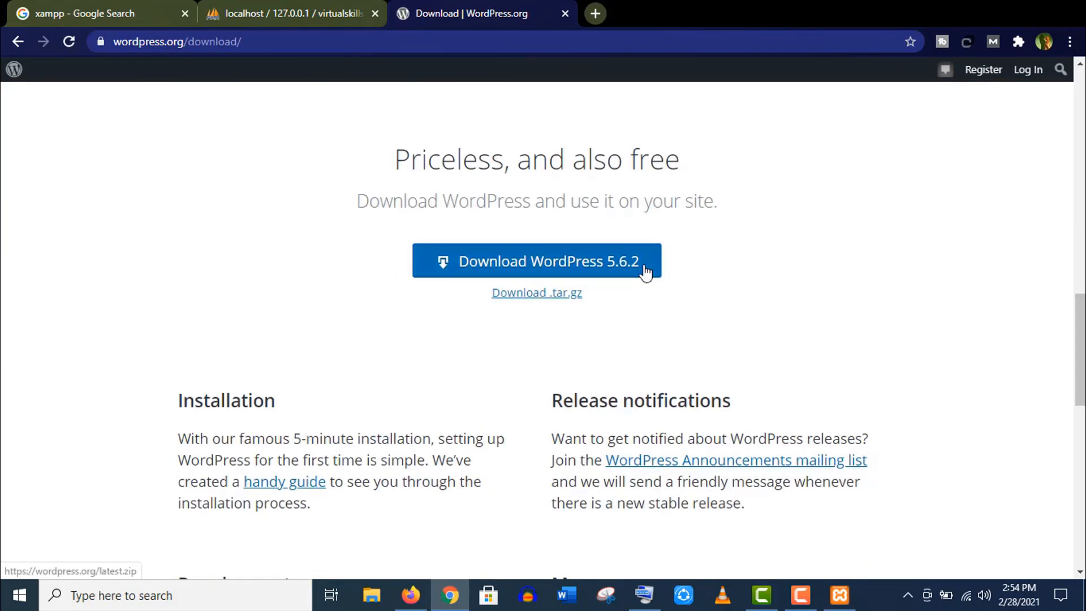
click(536, 260)
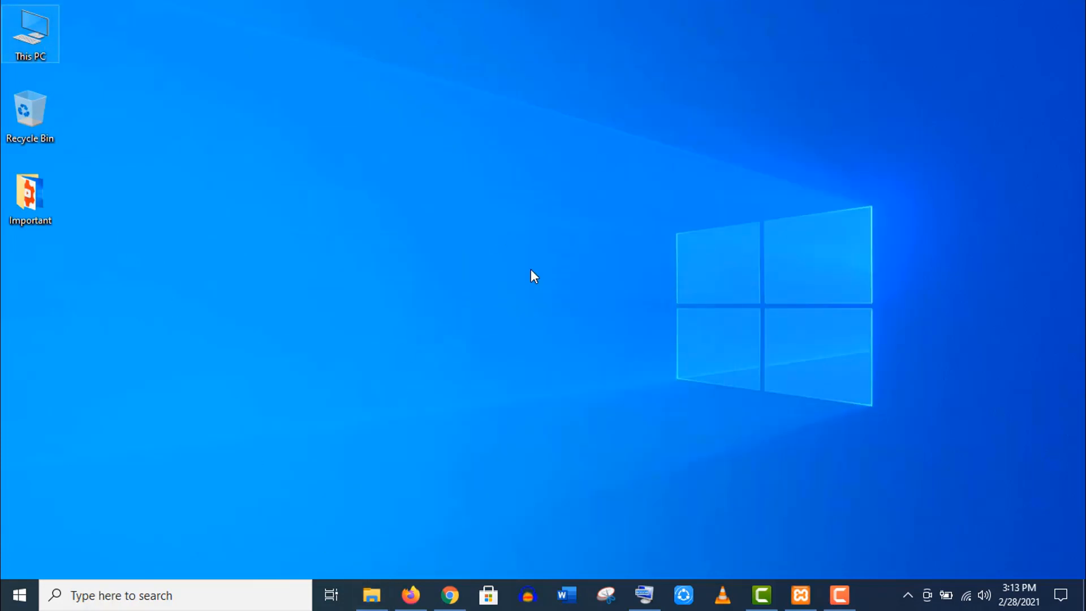
Step: Browse This PC > Local Disk (C:) > xampp > htdocs in File Explorer
double_click(29, 27)
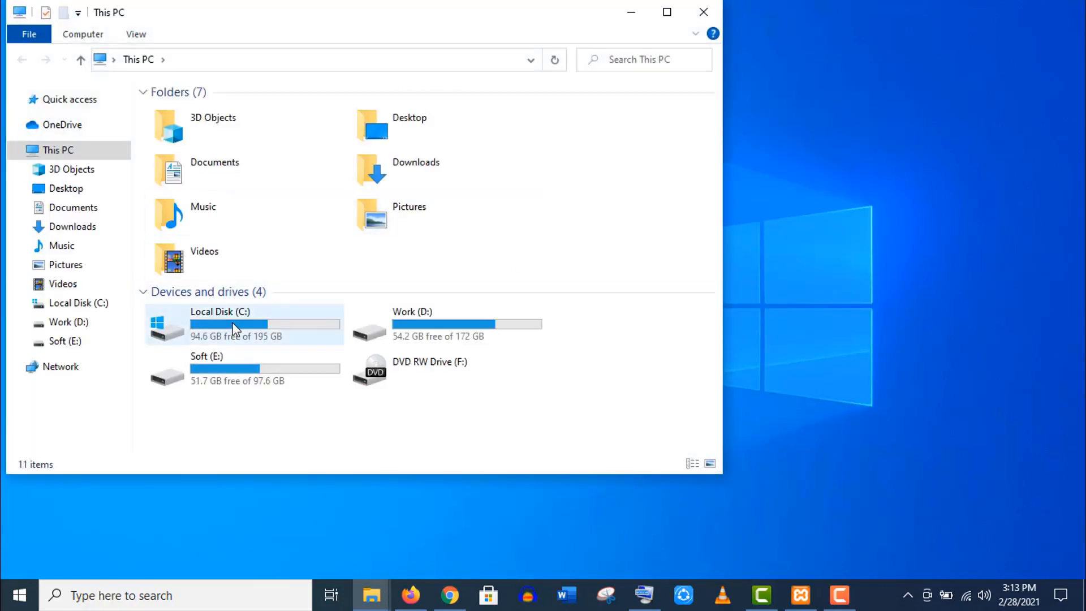
double_click(232, 323)
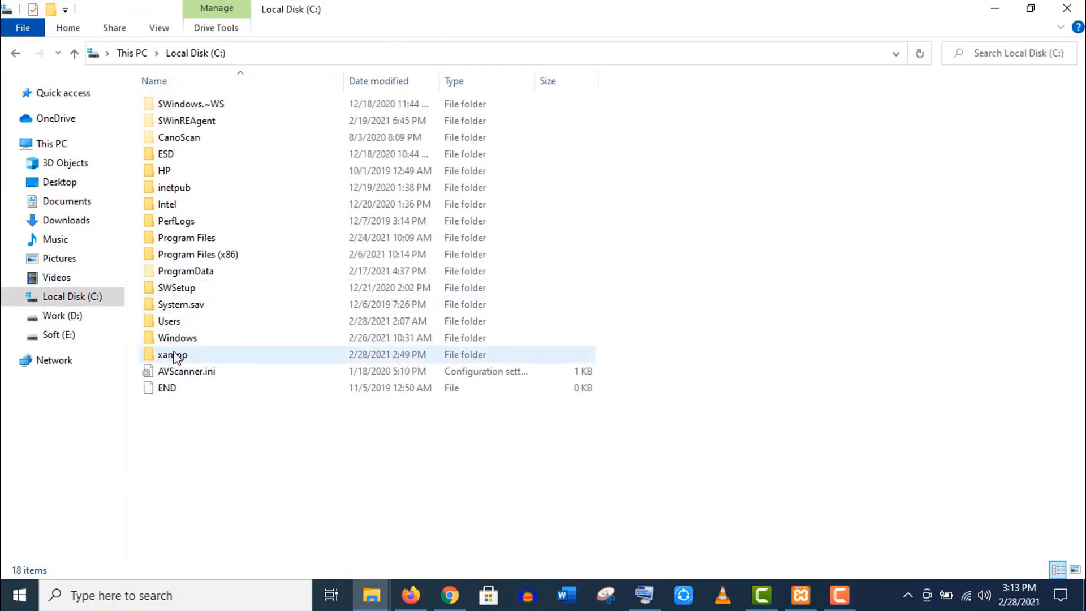
double_click(171, 354)
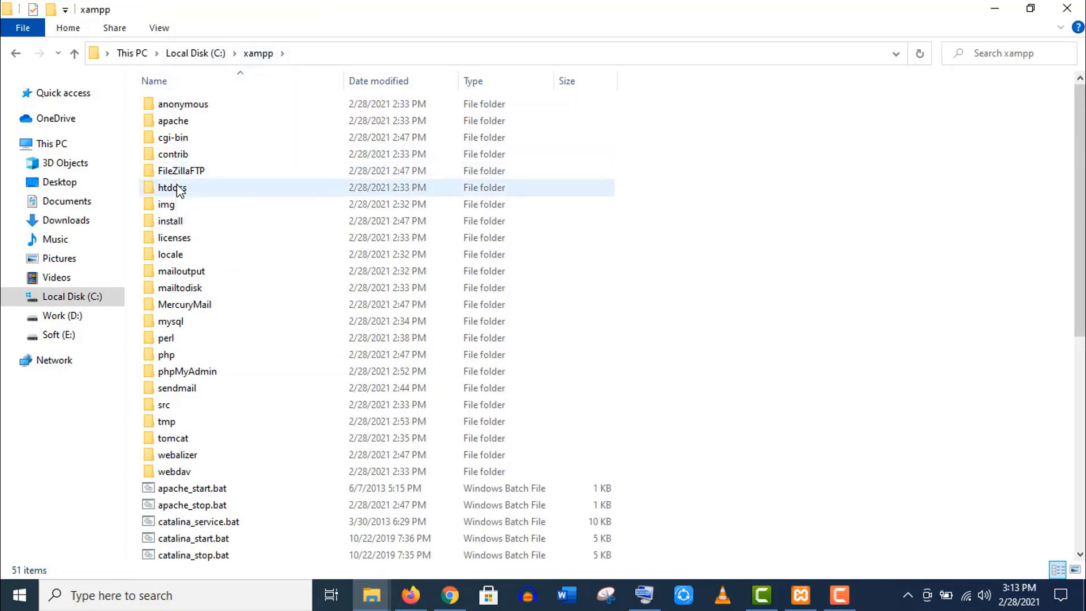
double_click(170, 187)
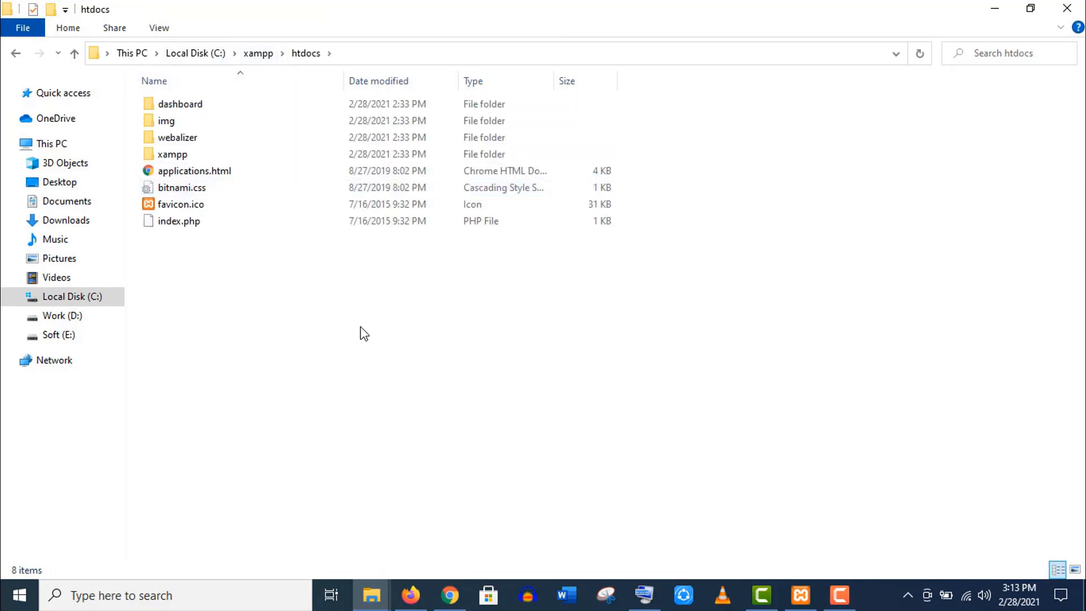
Step: Extract wordpress-5.6.2.zip here so a virtualskills folder appears in htdocs
right_click(362, 333)
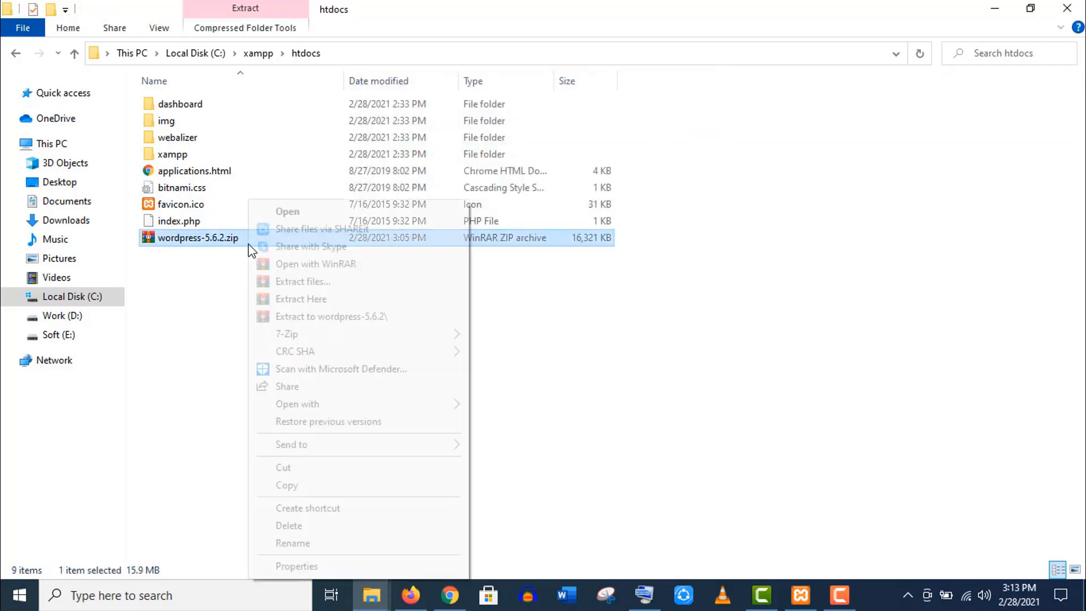
click(301, 299)
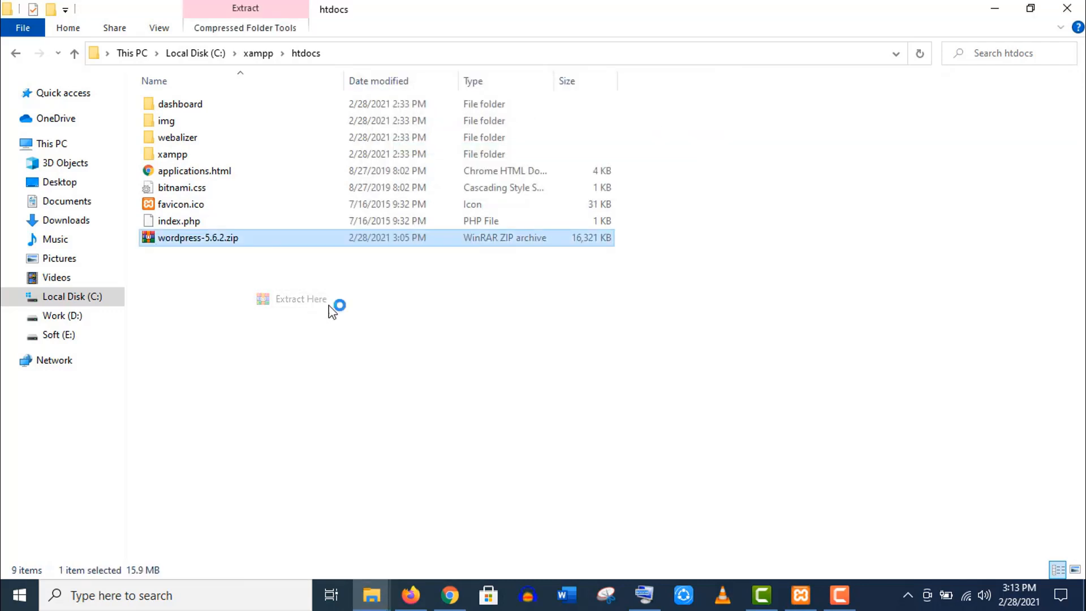
click(301, 298)
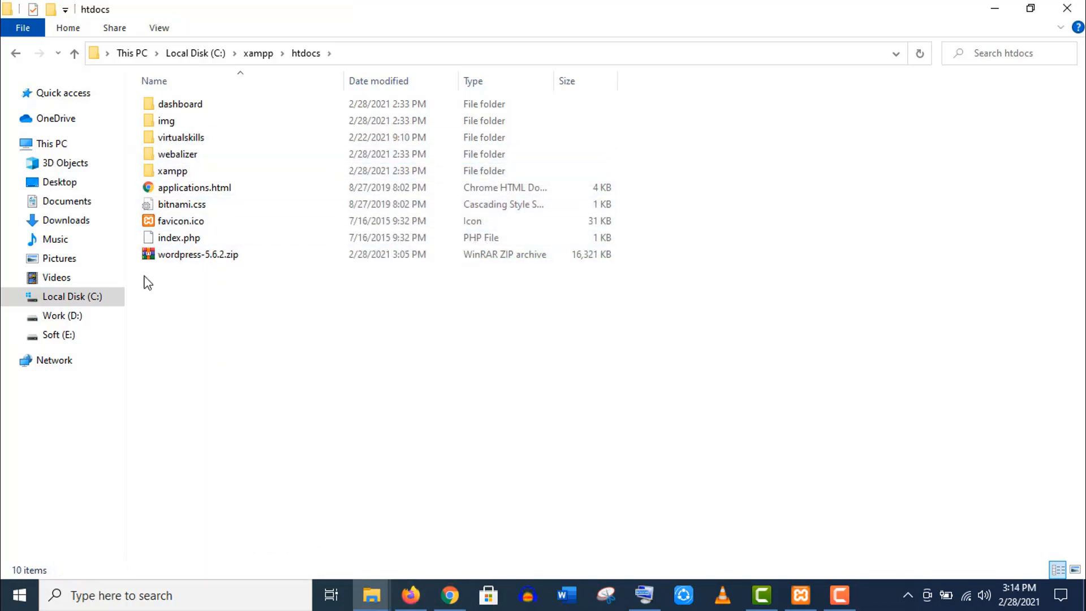
click(181, 137)
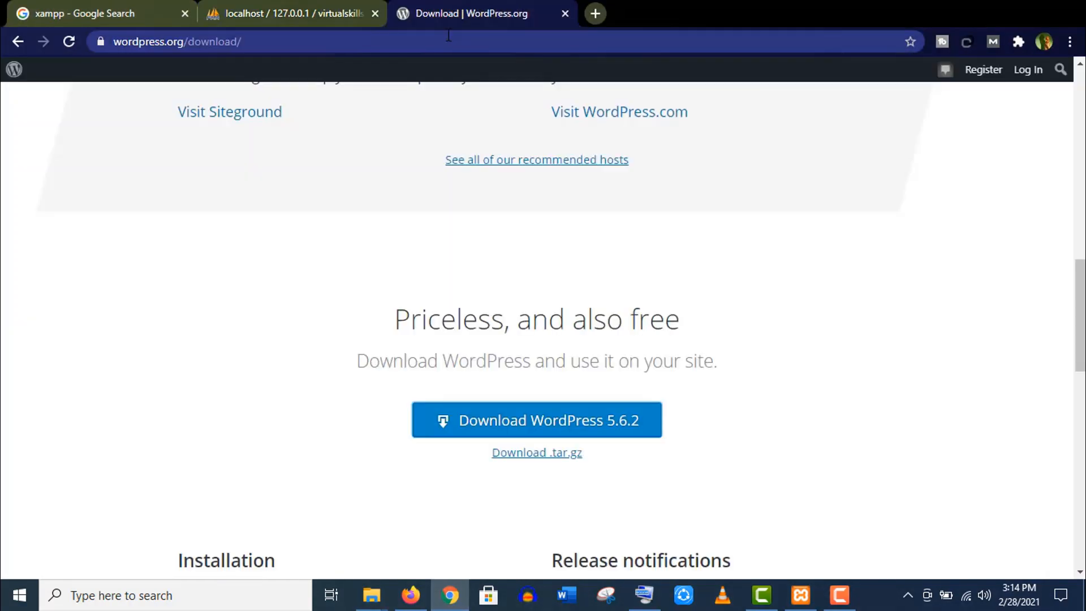
Step: Open localhost/virtualskills/wp-admin and continue setup with English (United States) selected
click(175, 40)
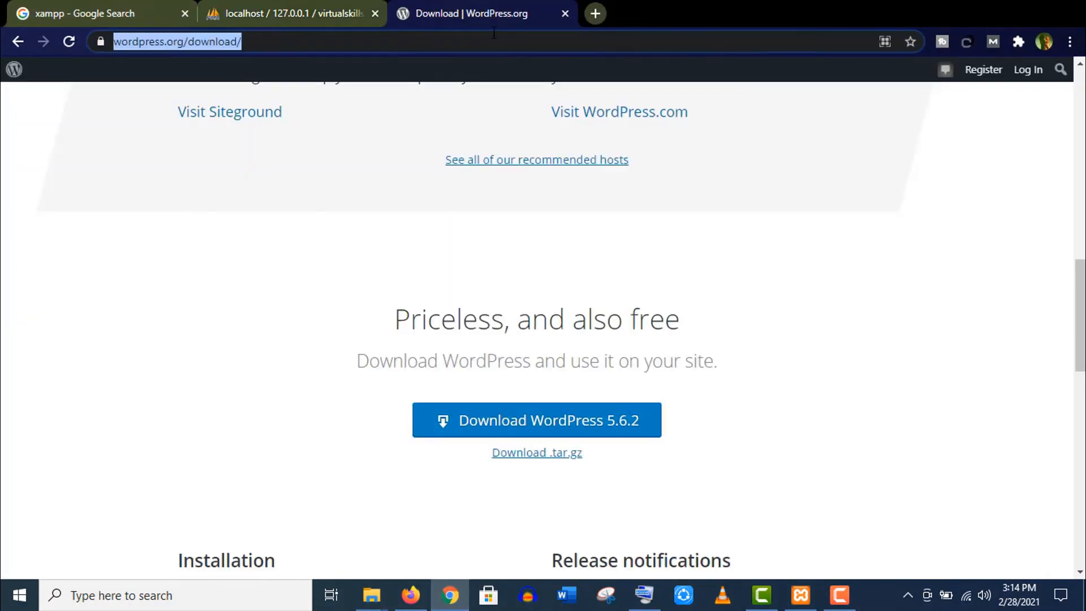
text(localhost/virtualskills/wp-admin/setup-config.php)
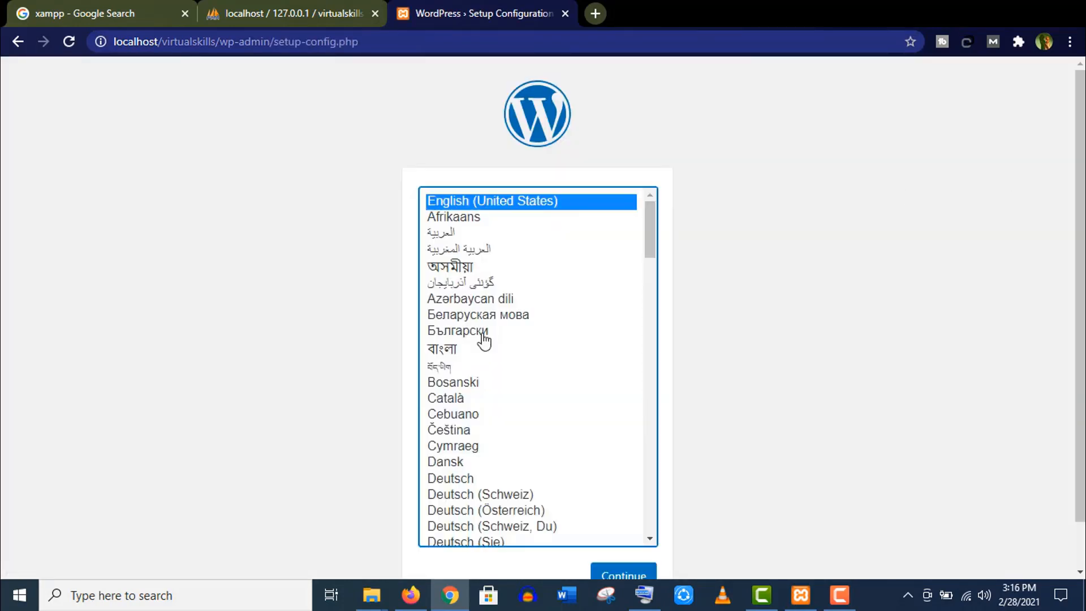
mouse_move(1054, 135)
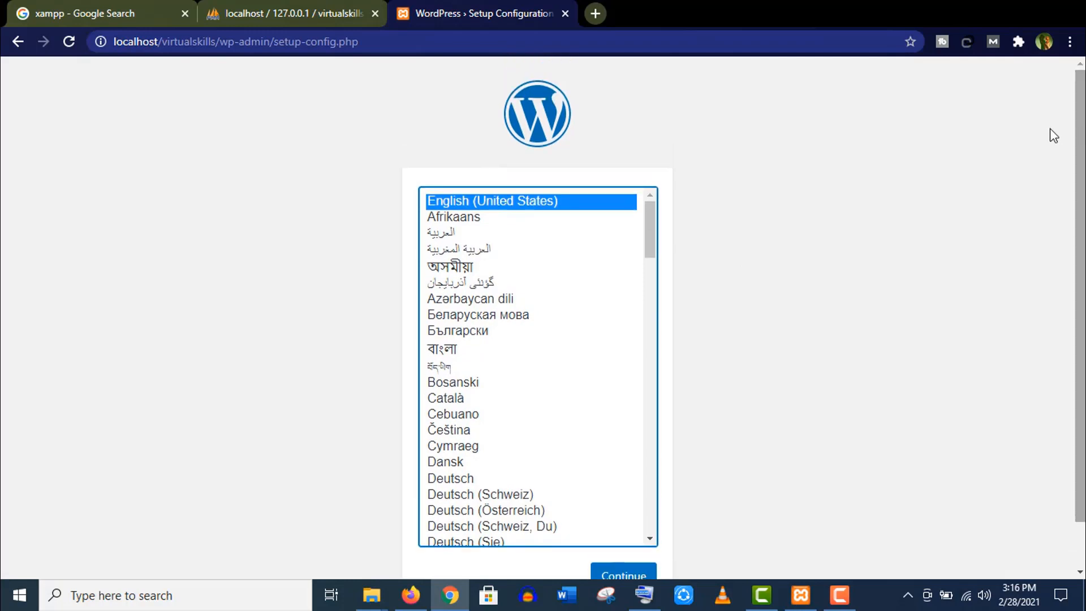
mouse_move(647, 287)
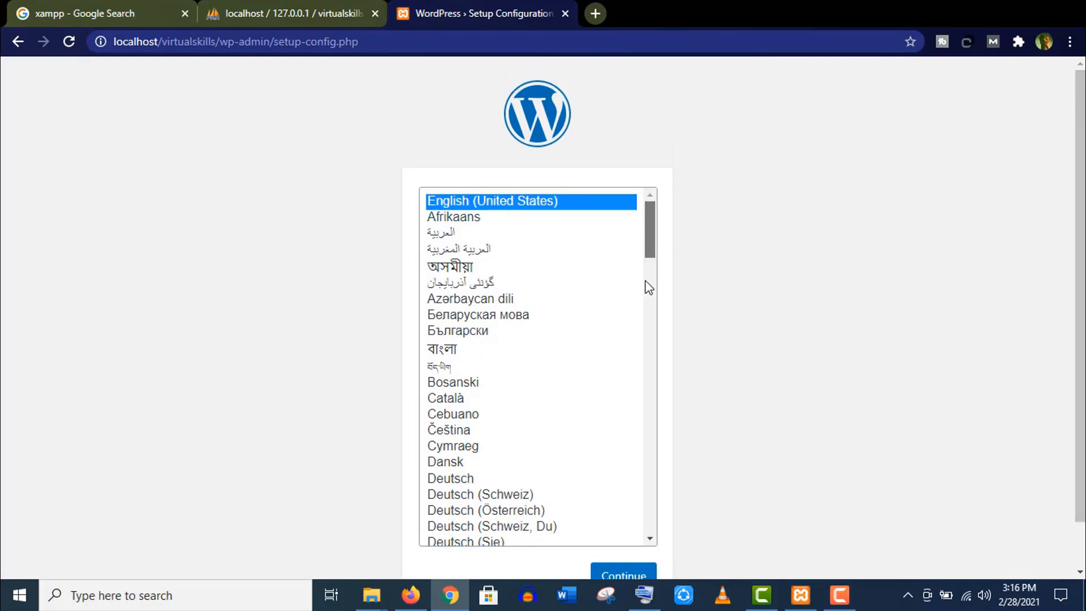
click(623, 575)
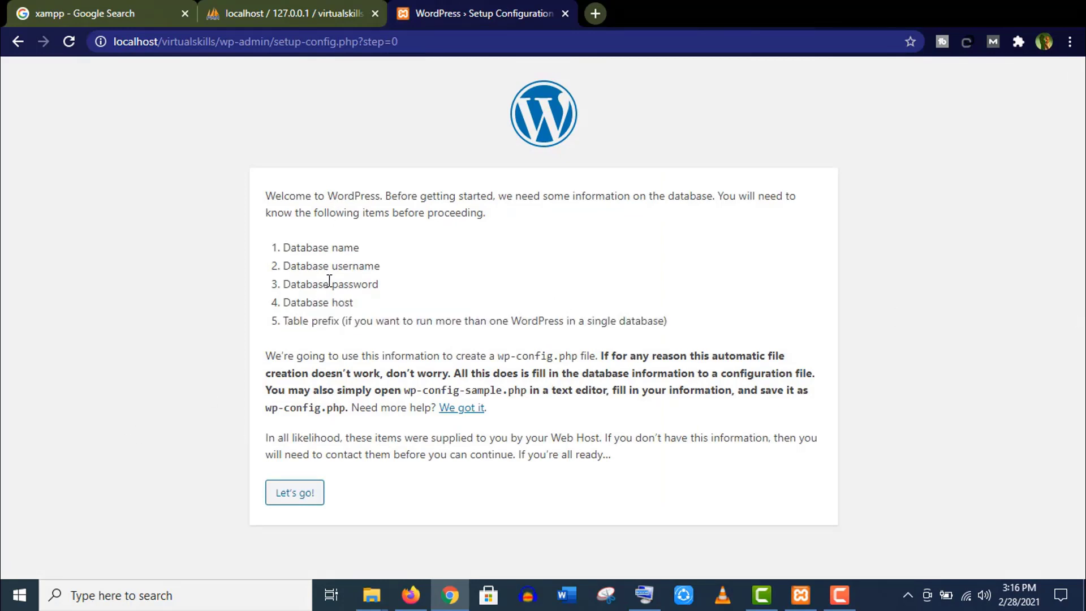
Step: Submit database name virtualskills with username root and an empty password
click(294, 493)
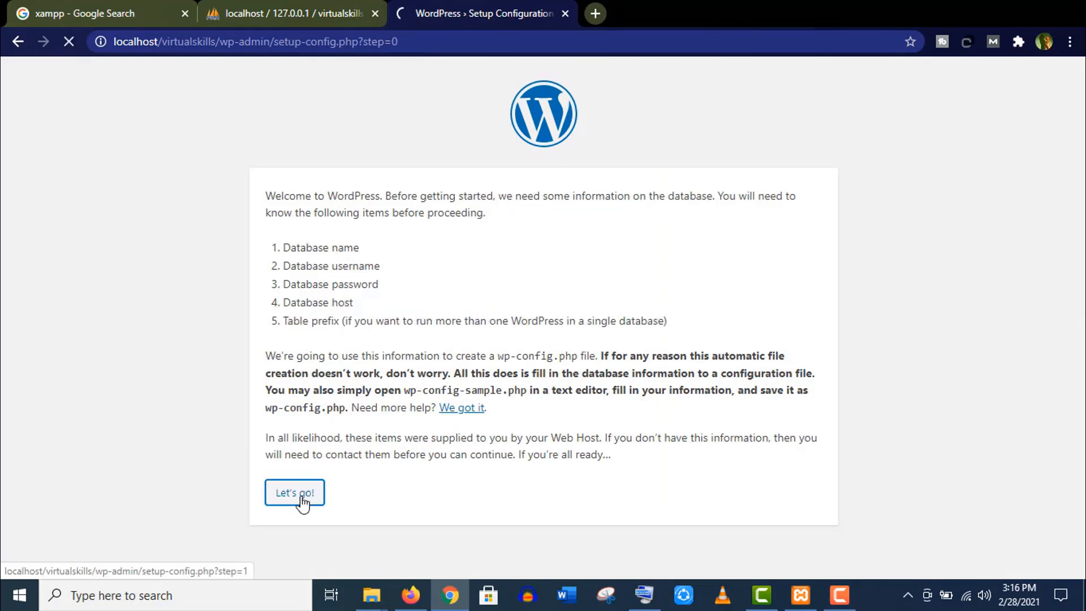
click(294, 493)
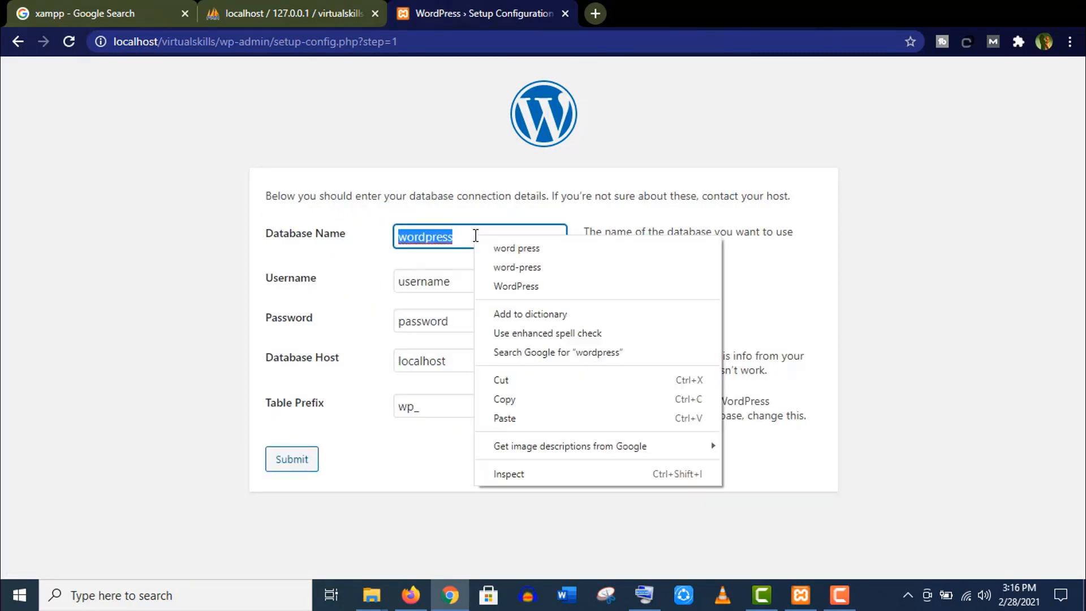
mouse_move(512, 418)
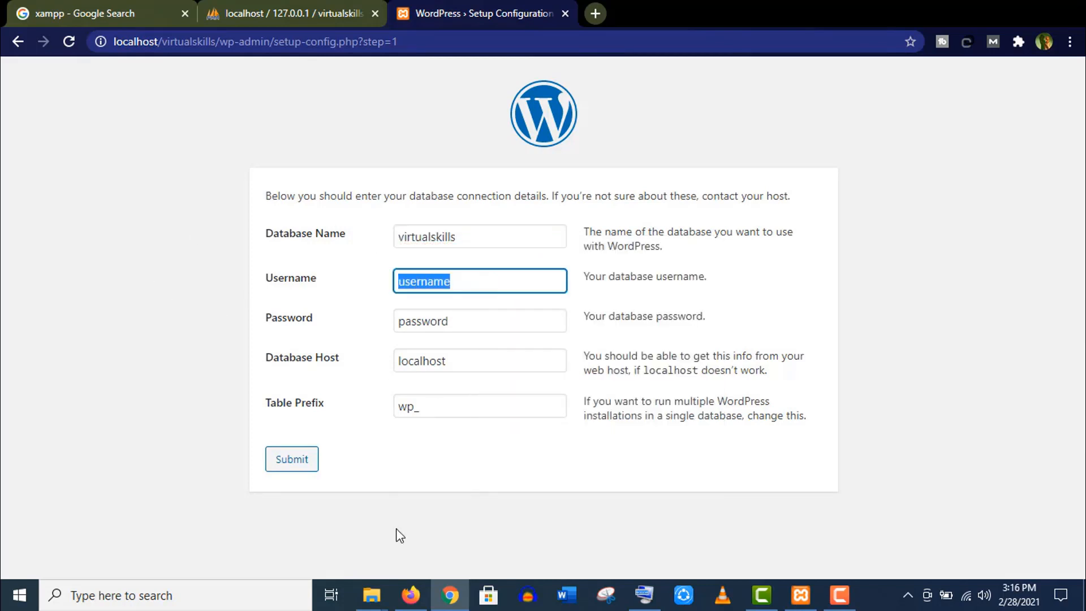
text(root)
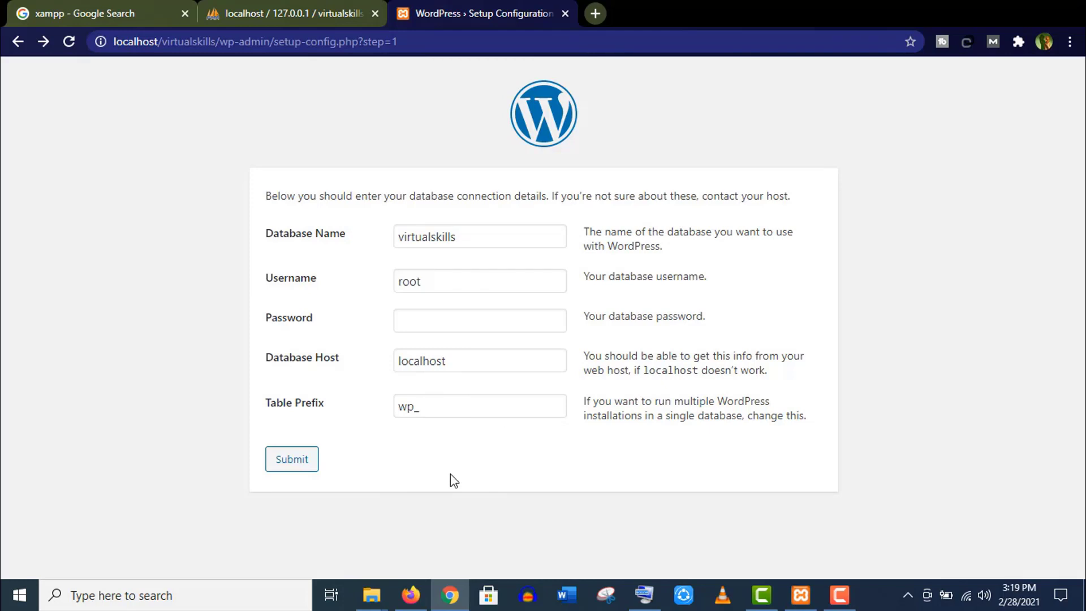
mouse_move(291, 459)
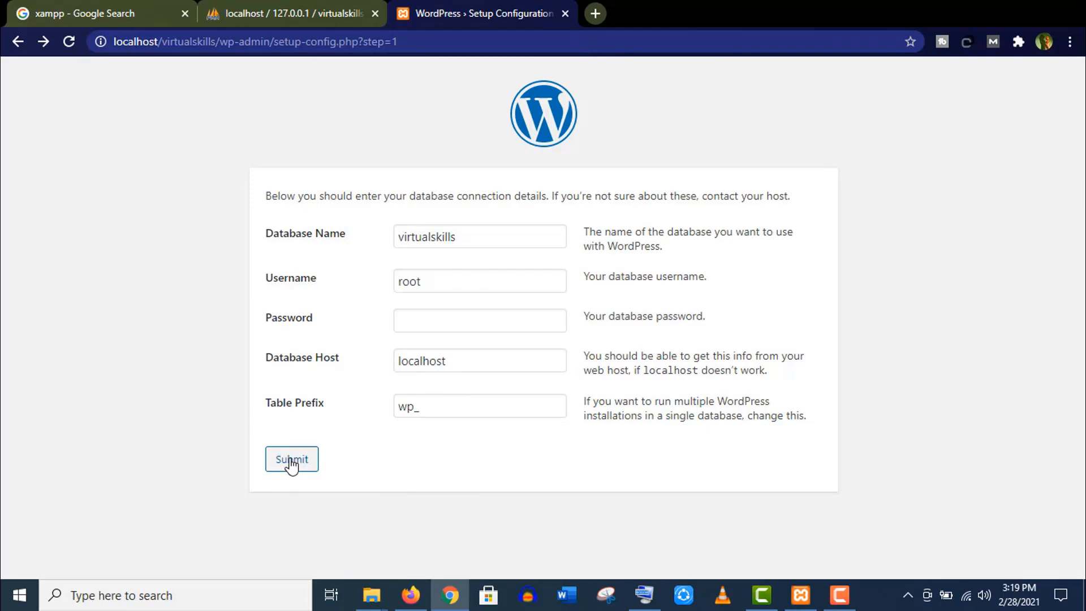
click(292, 459)
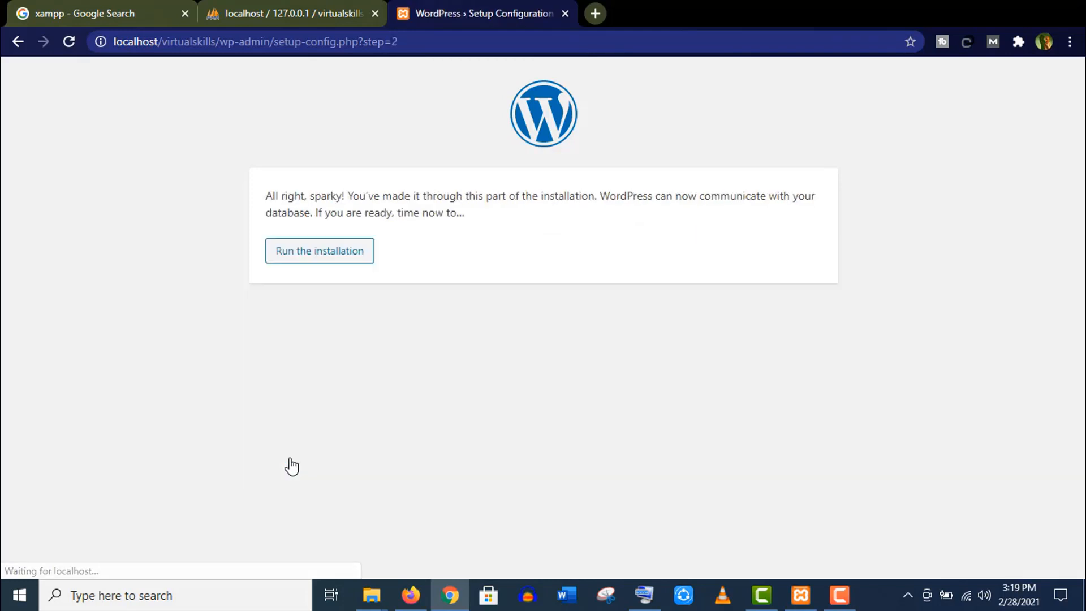
Step: Run the WordPress installation after the database connection is confirmed
click(320, 250)
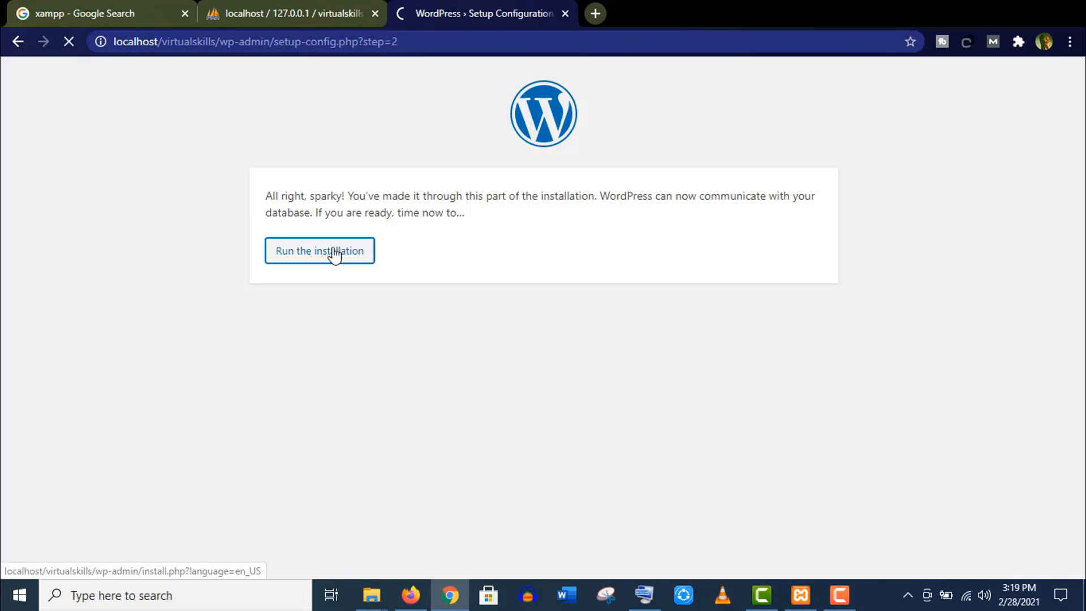
click(319, 250)
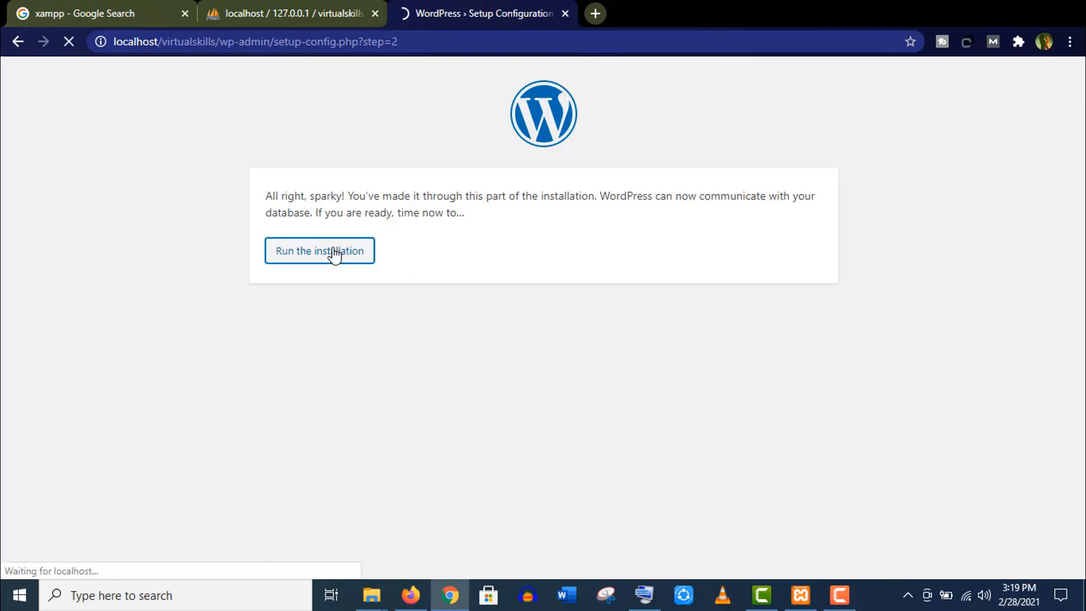
Step: Set the Site Title to virtualskills by pasting the site name
click(319, 250)
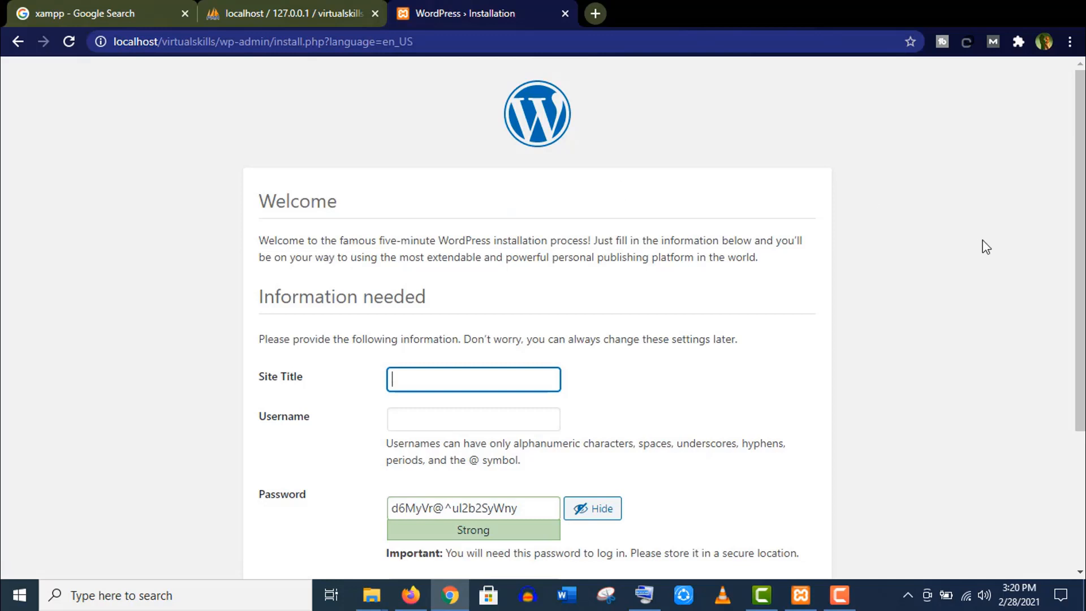
scroll(down, 3)
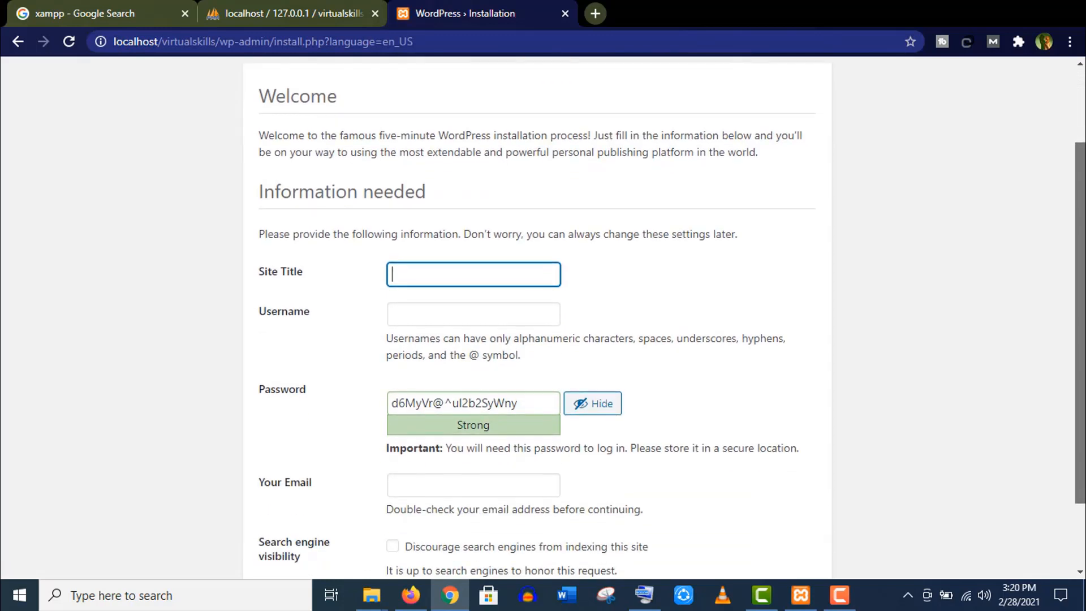
right_click(490, 187)
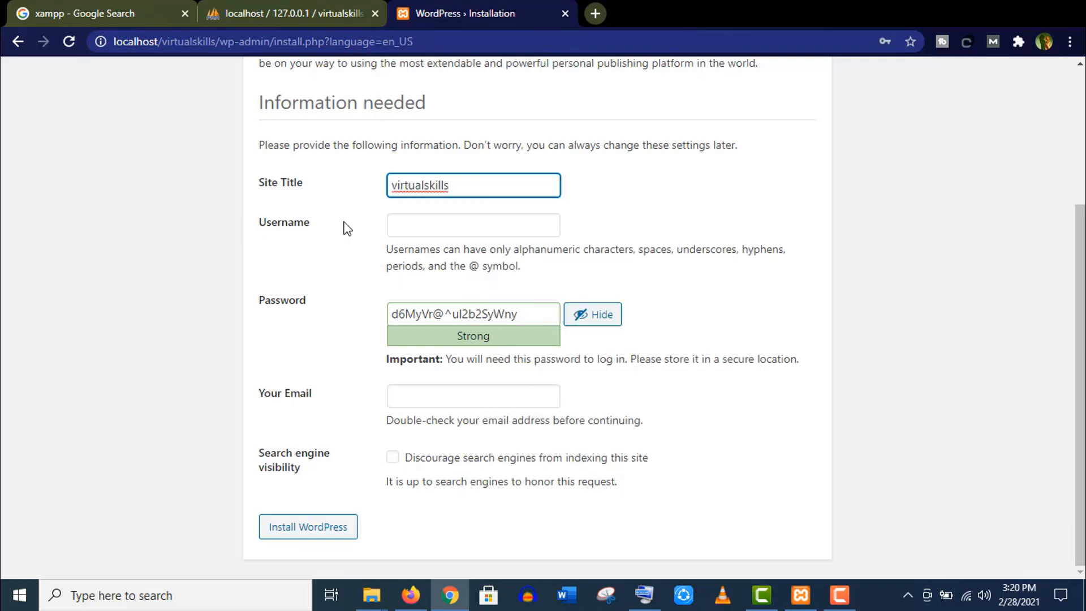
text(admin)
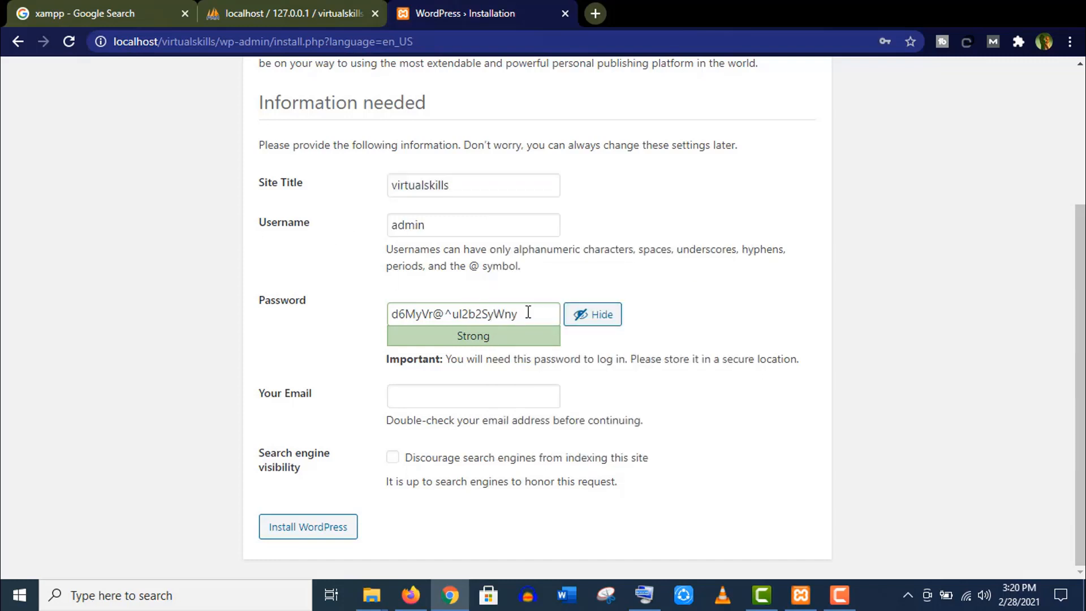
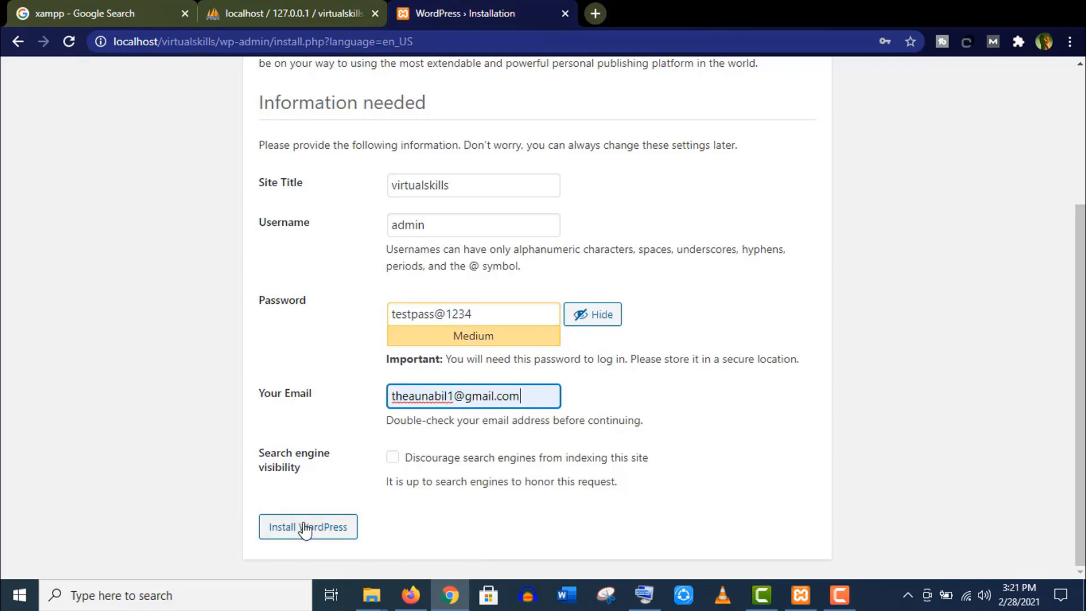
click(308, 526)
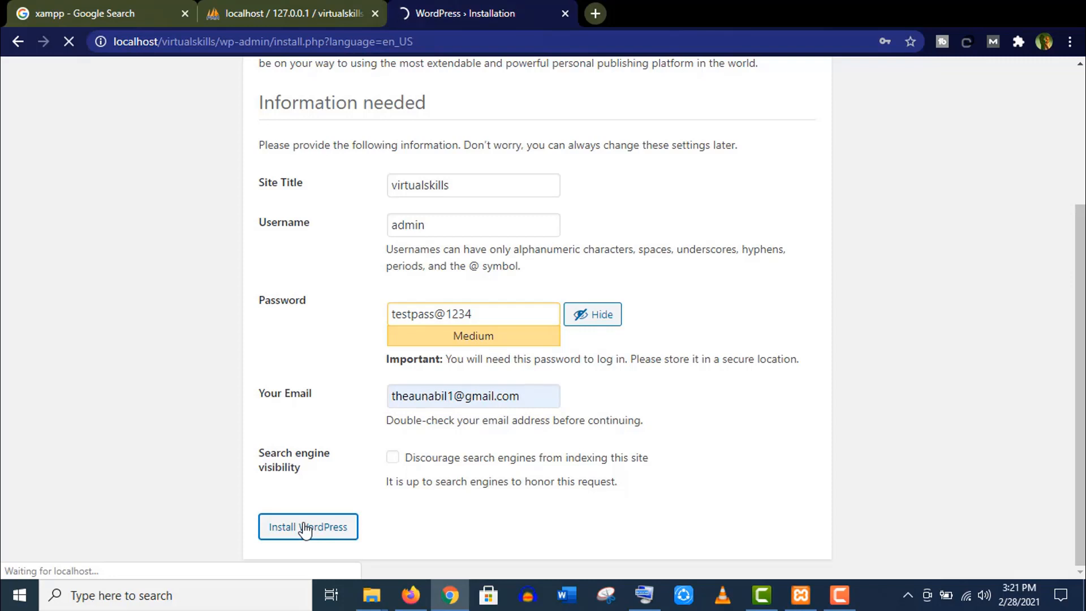
click(308, 527)
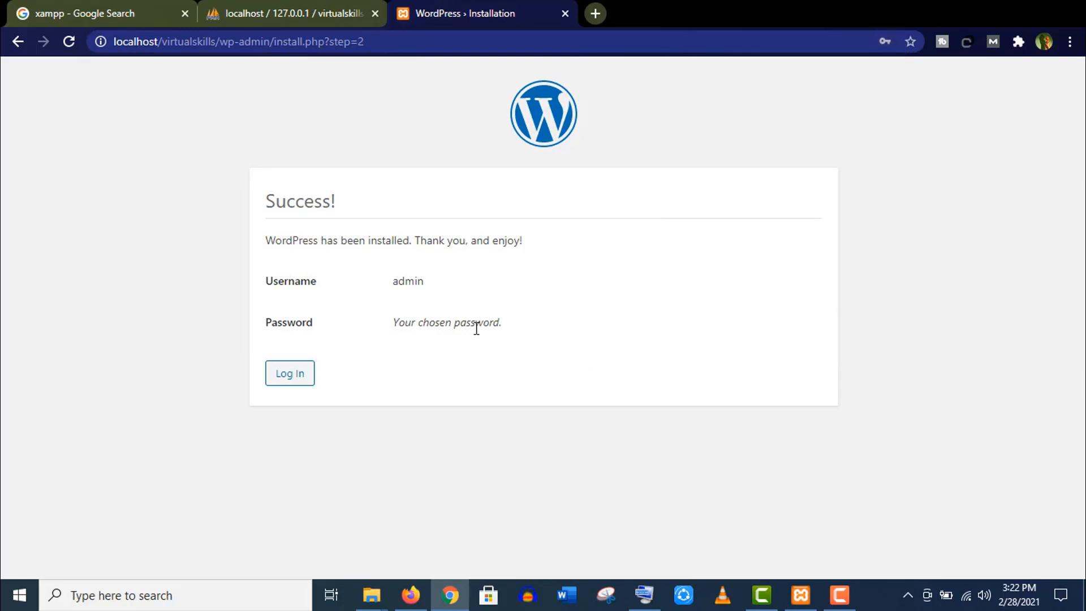
Step: Log in as admin from the success page with Remember Me checked
click(290, 373)
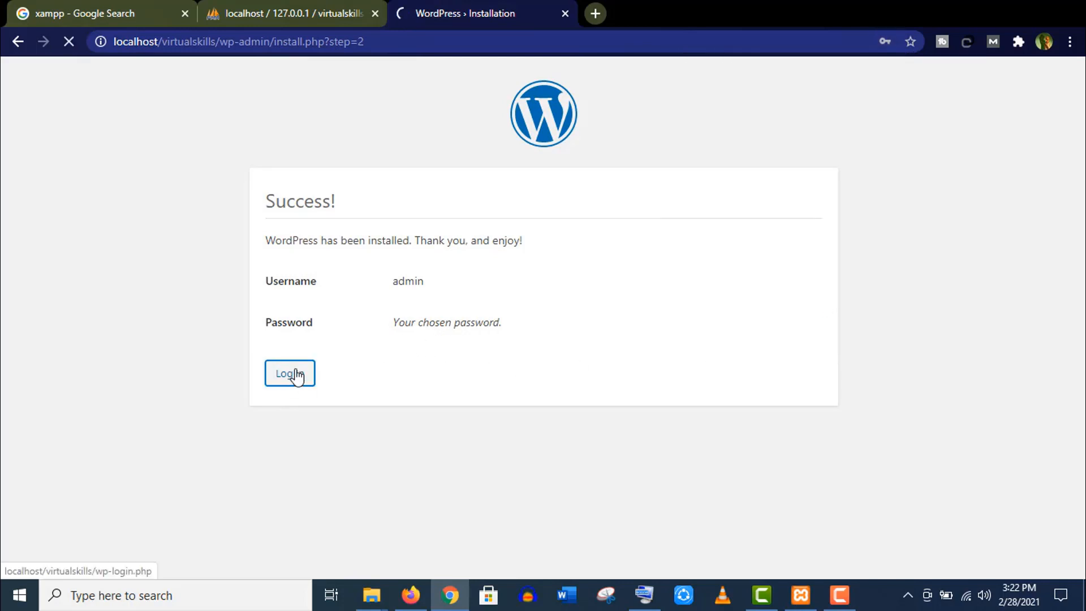
click(290, 373)
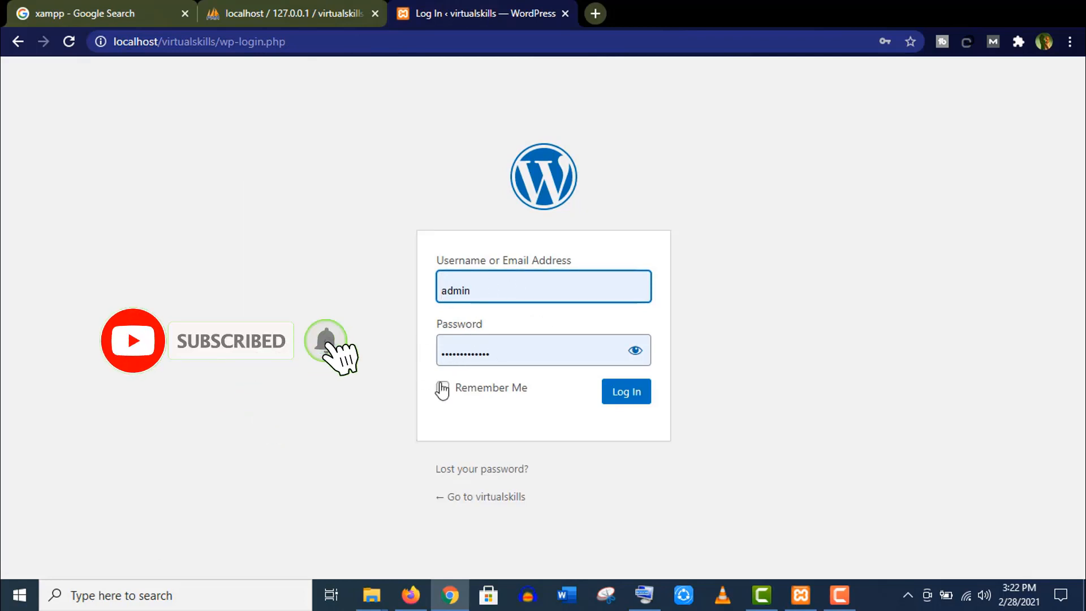
click(442, 387)
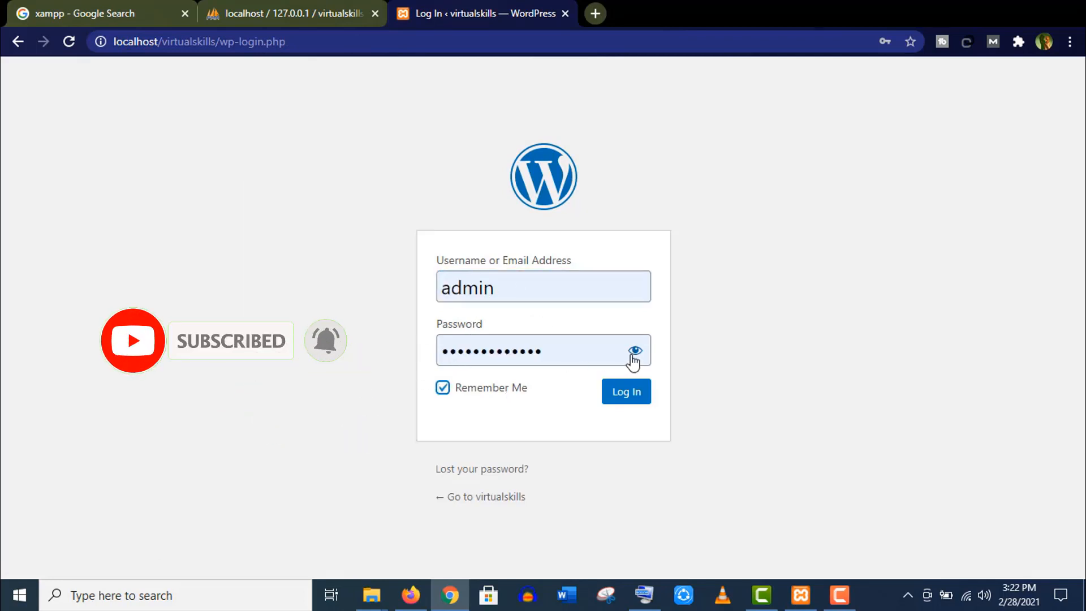
click(635, 349)
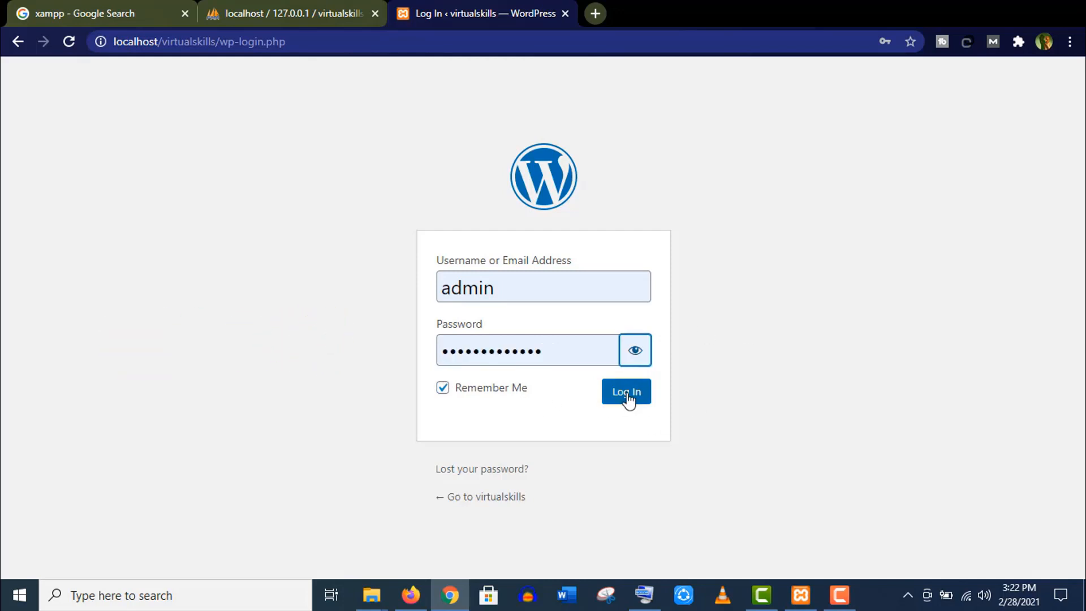
click(627, 392)
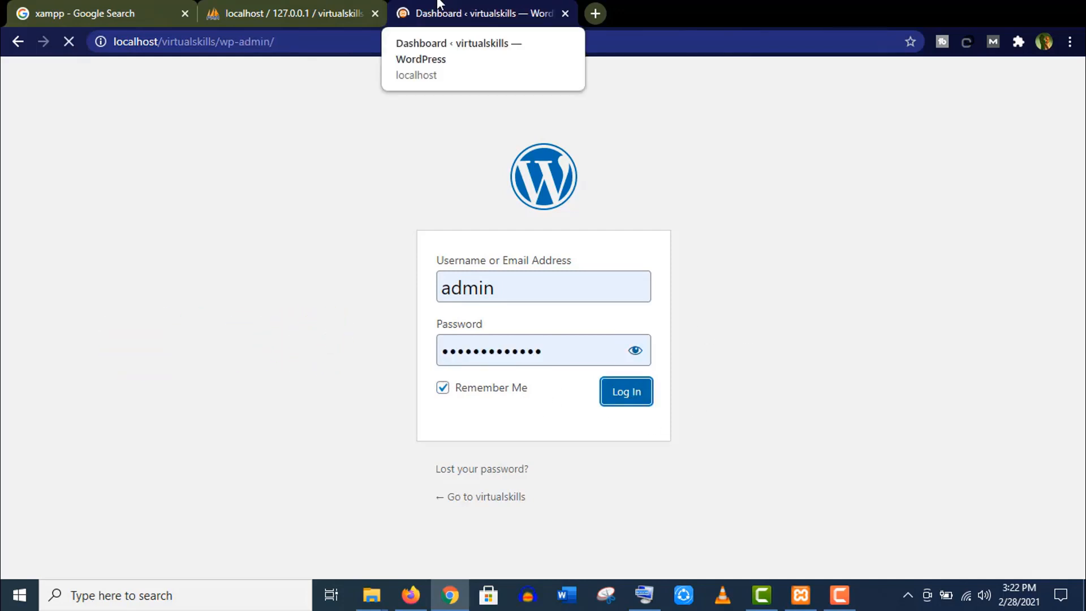
Step: Review the loaded Dashboard's At a Glance and Activity panels
click(627, 391)
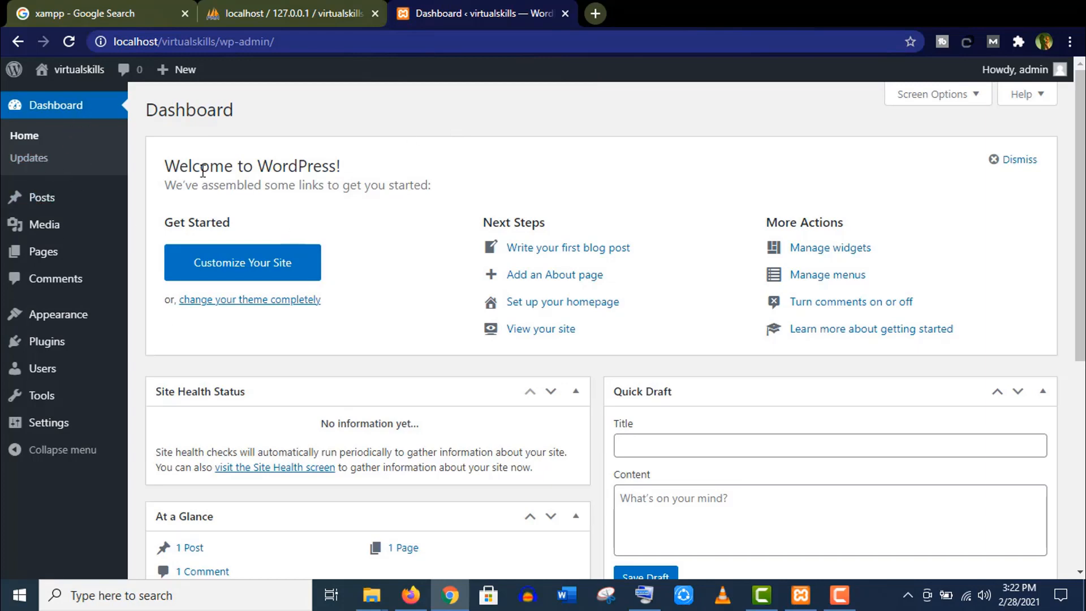
mouse_move(973, 186)
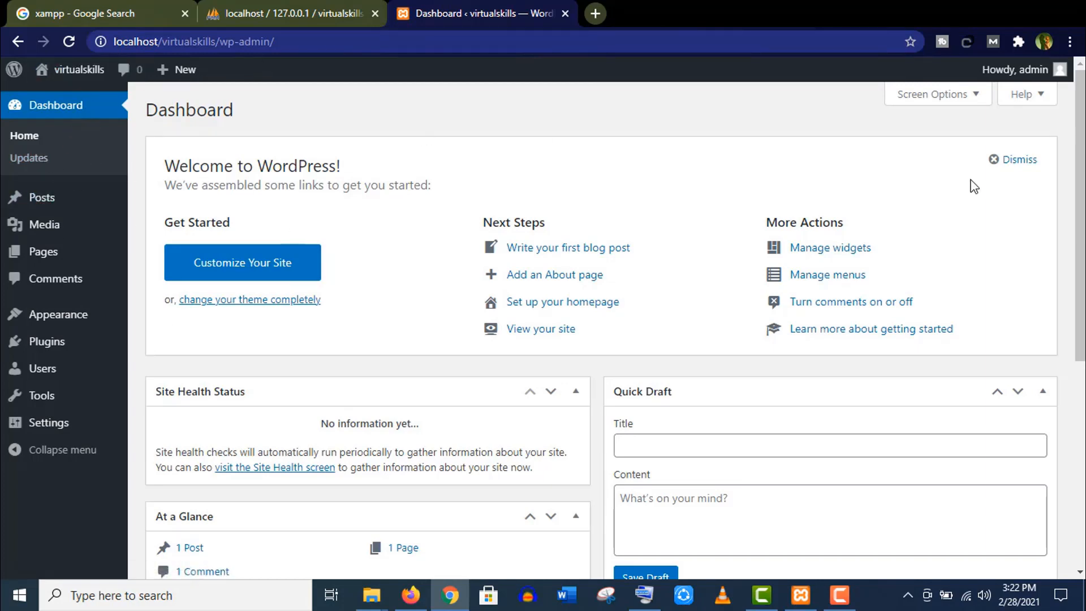
scroll(down, 3)
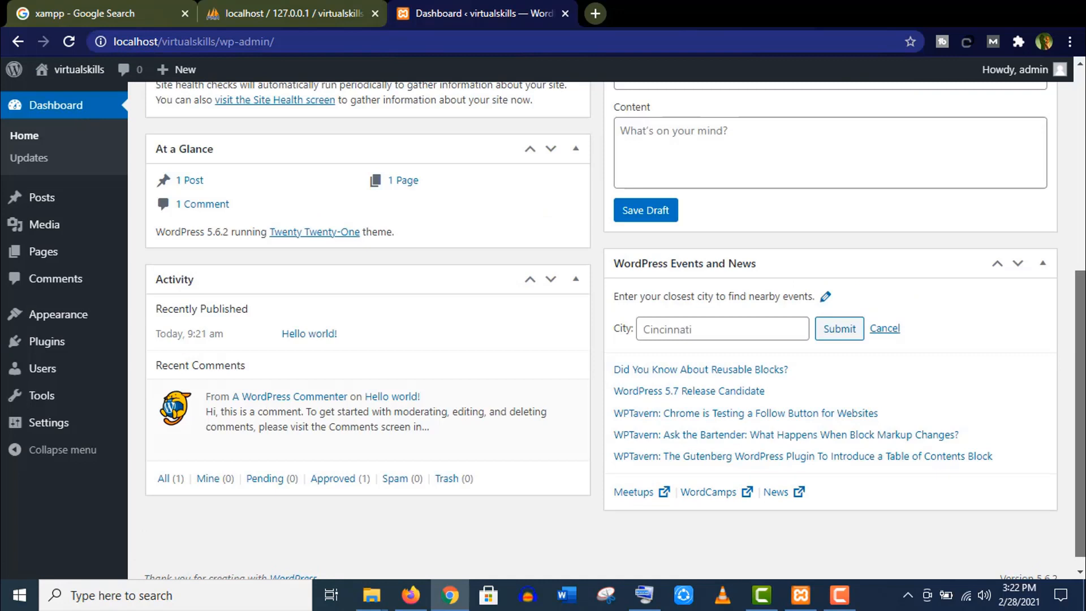